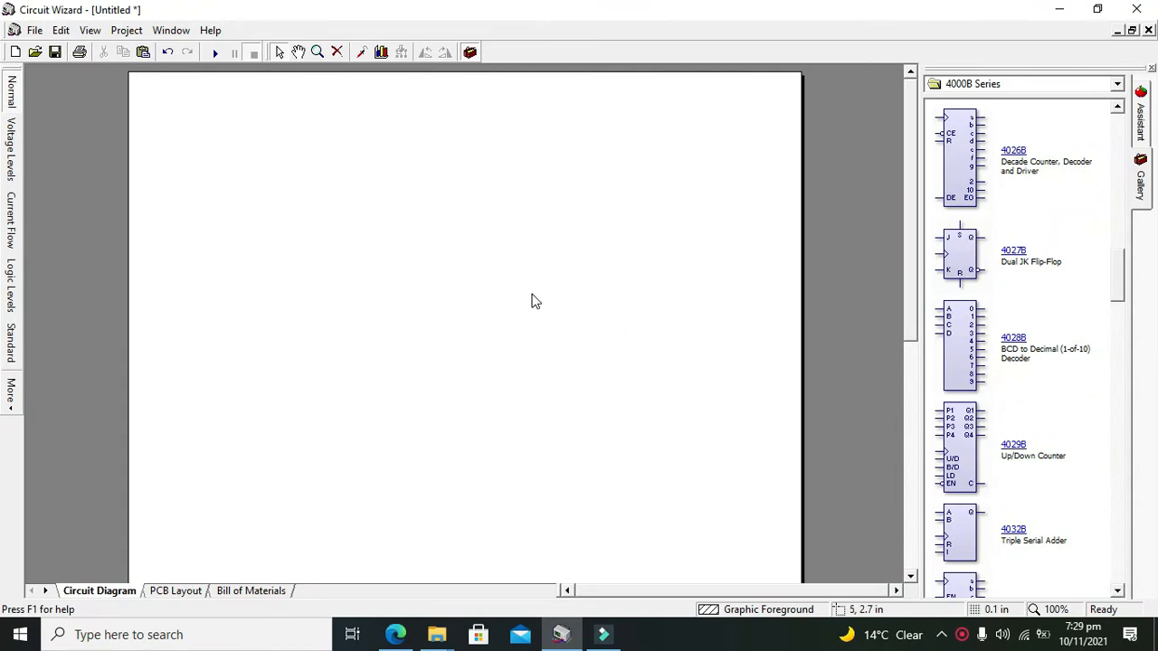
mouse_move(497, 305)
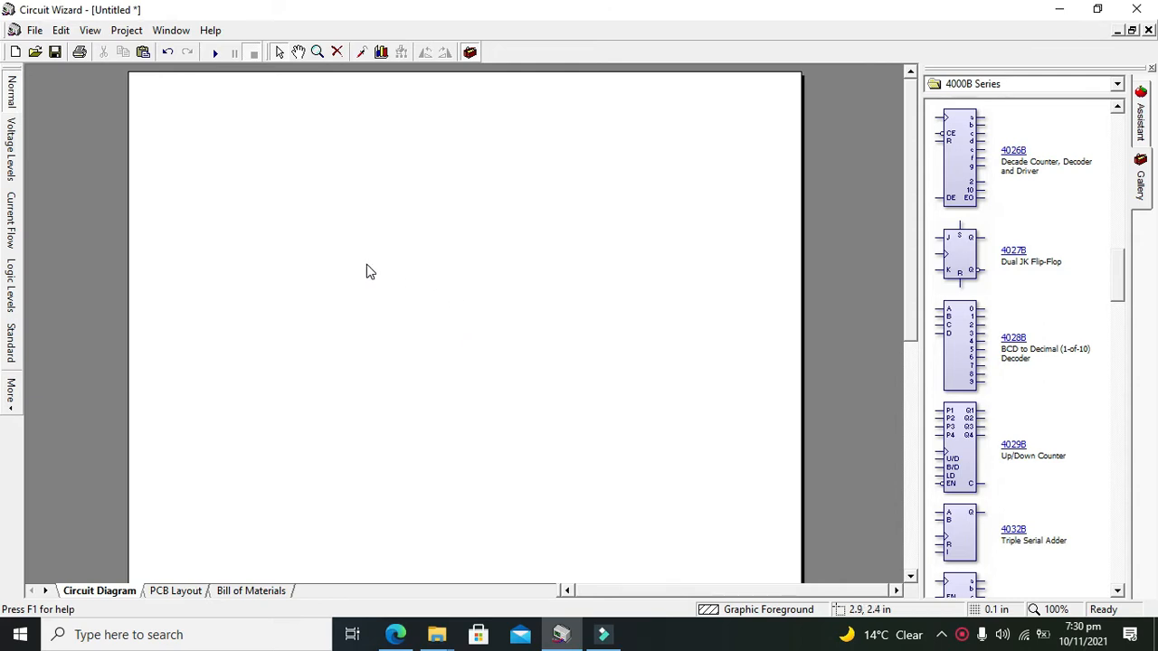
mouse_move(364, 285)
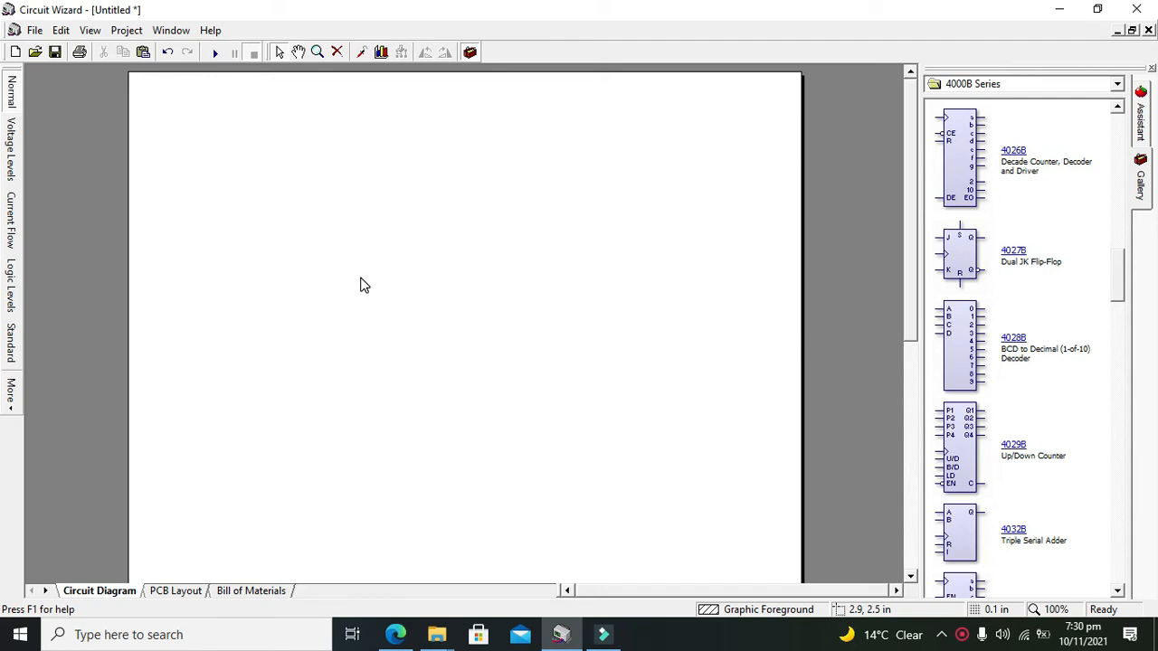
mouse_move(363, 278)
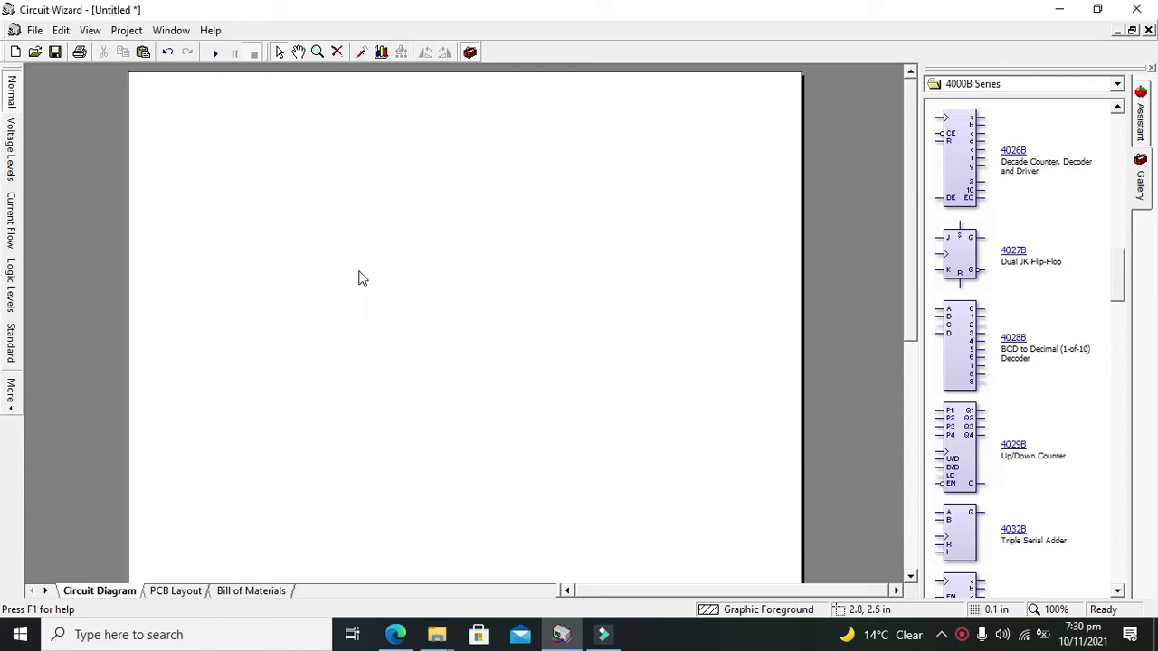
mouse_move(395, 330)
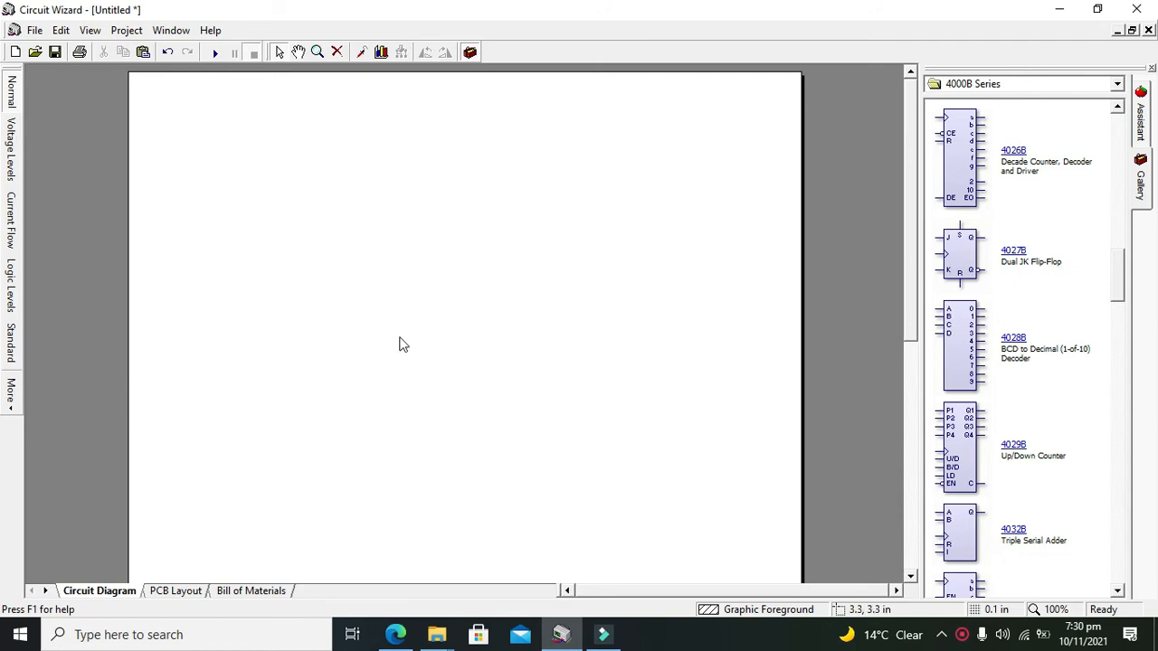
mouse_move(389, 261)
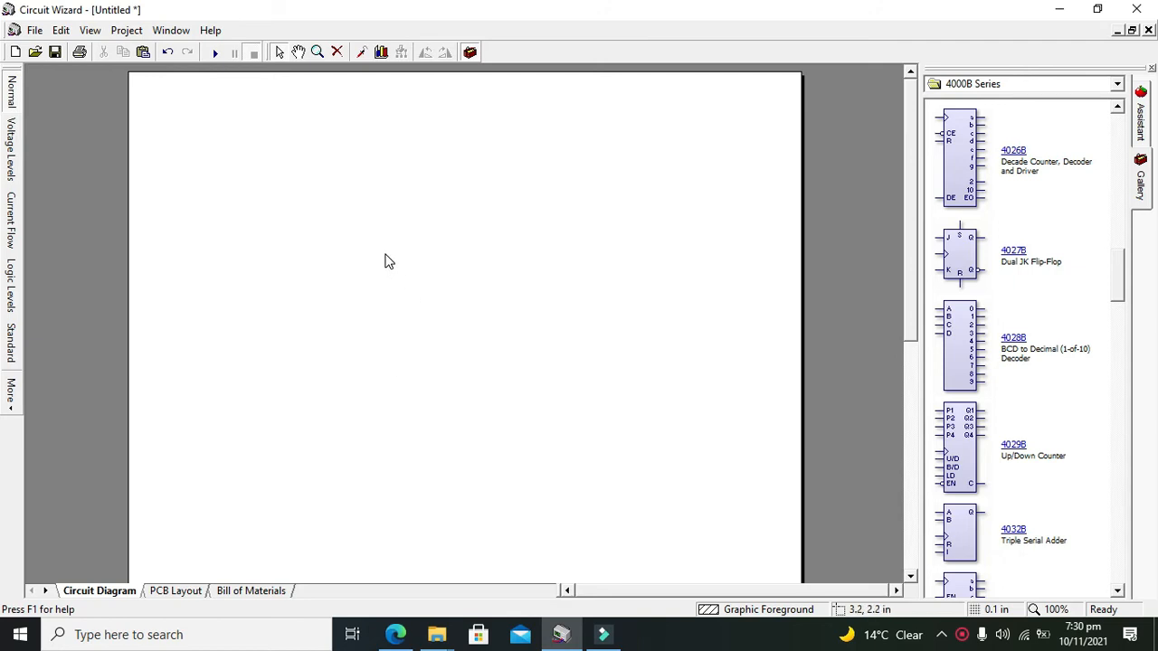
mouse_move(382, 255)
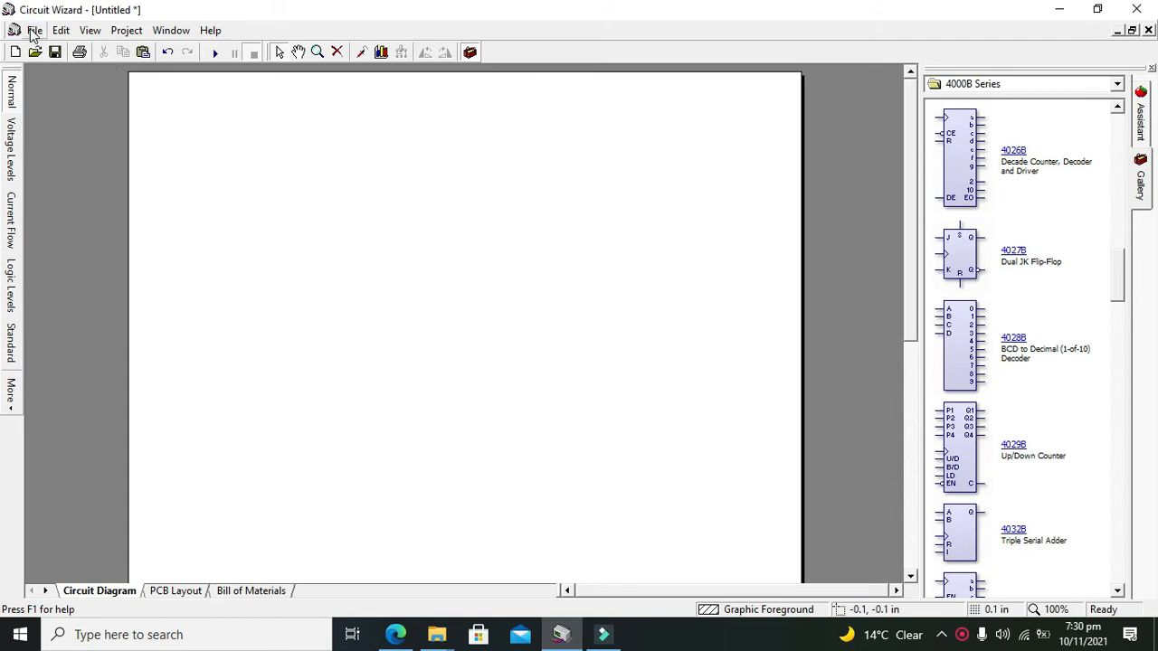
- Create a new project from File > New using the blank Electronics Project template
left_click(36, 30)
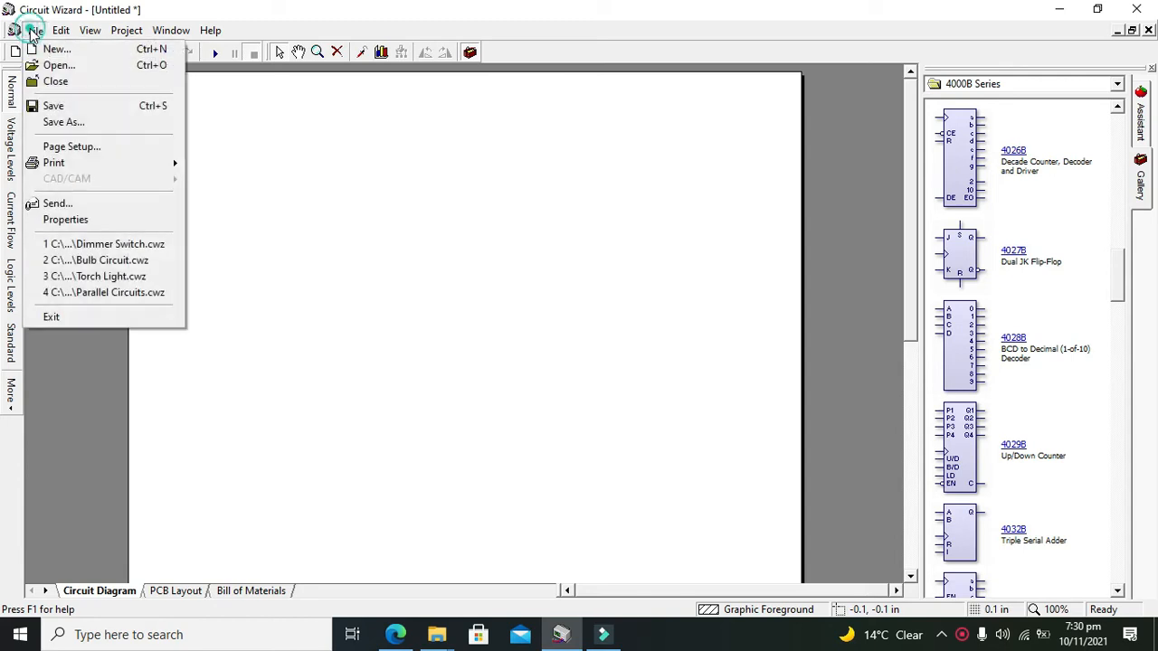
mouse_move(81, 52)
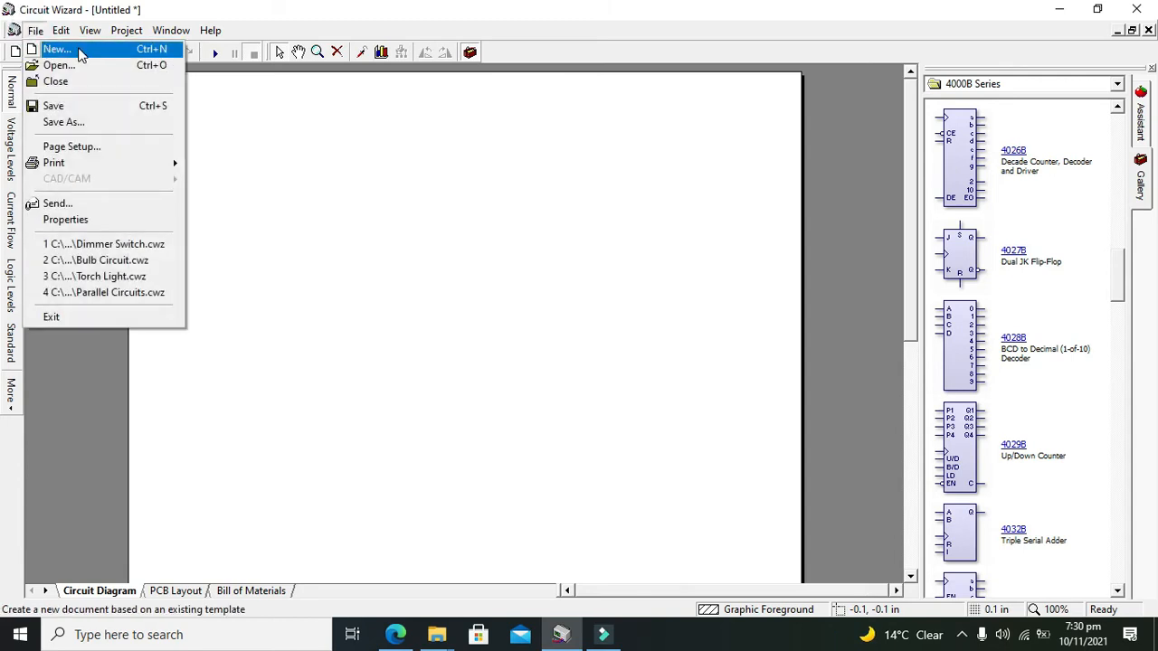
left_click(54, 49)
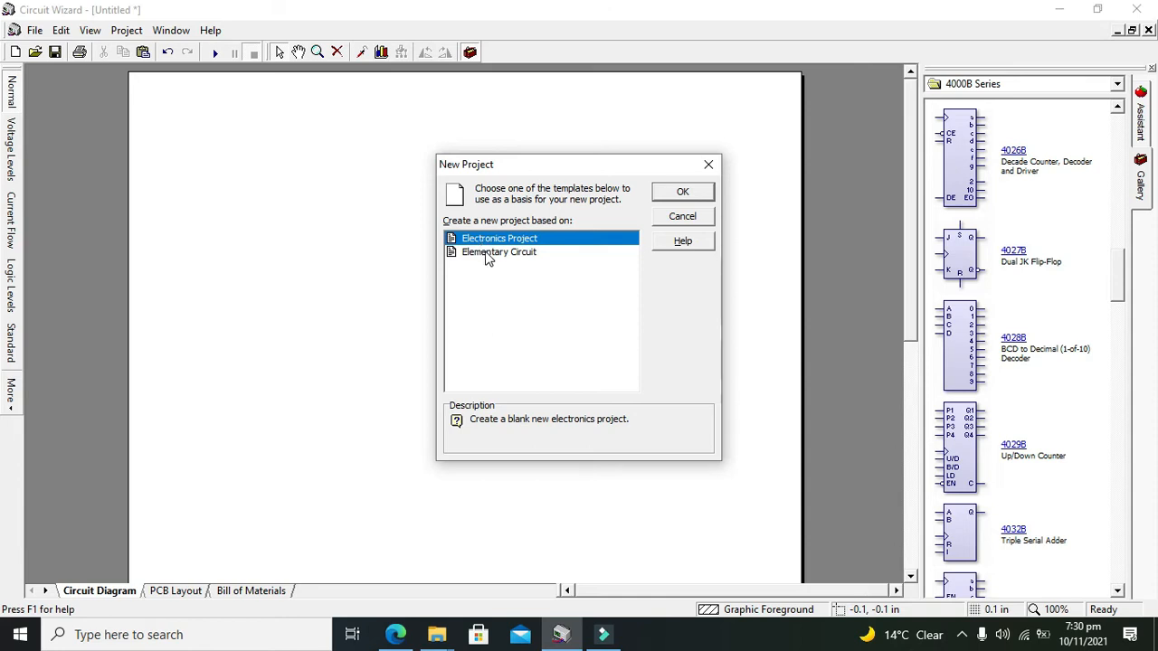
mouse_move(593, 242)
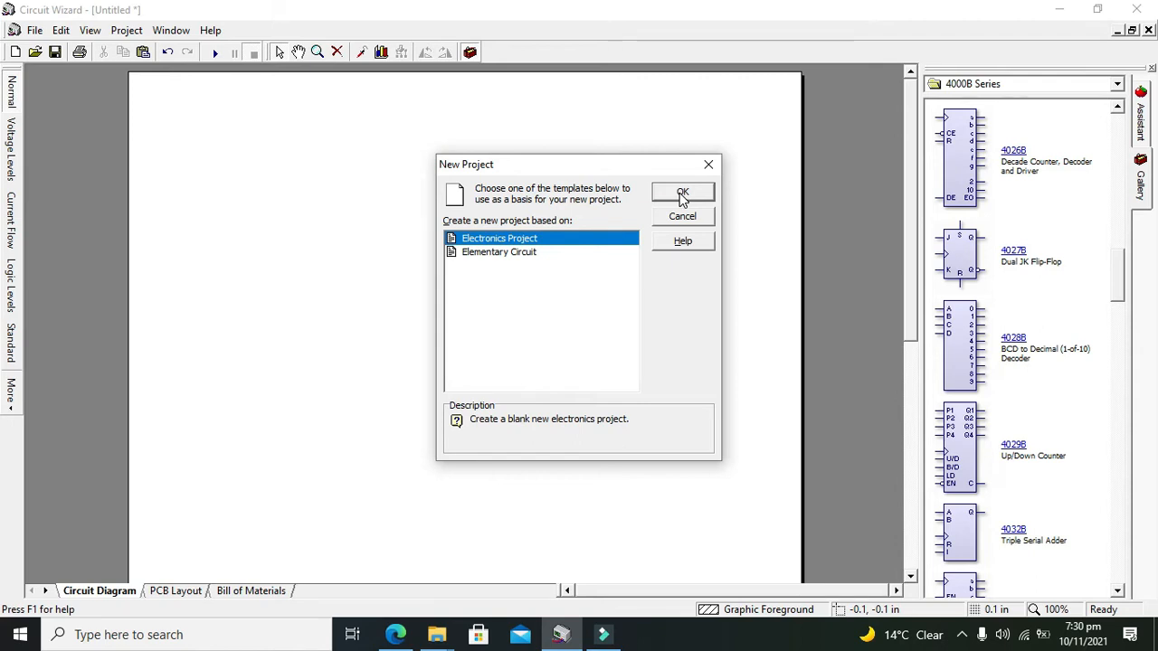
left_click(683, 192)
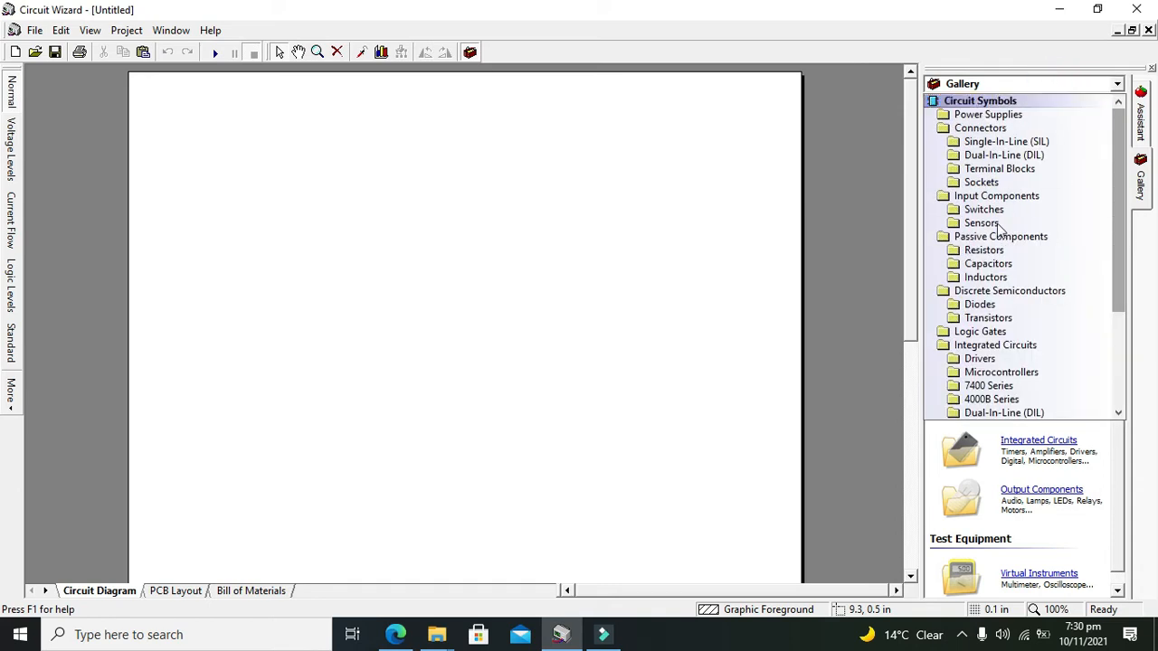
- Open the 4000B Series gallery and scroll down to the 4029B Up/Down Counter
left_click(991, 399)
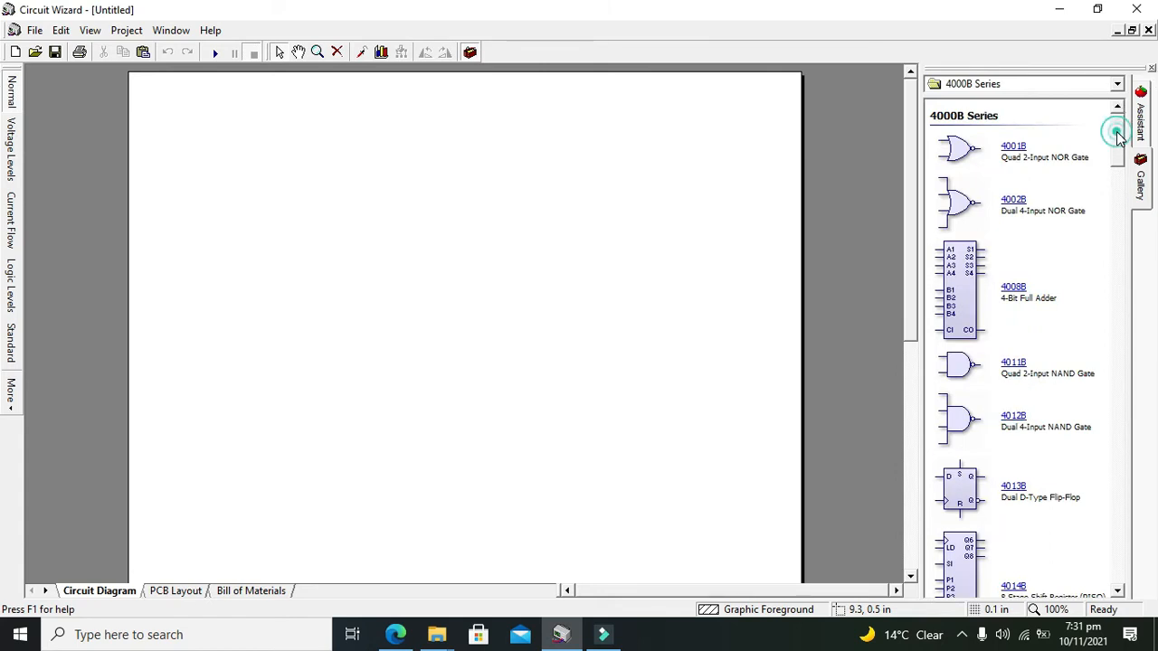
scroll("down", 3)
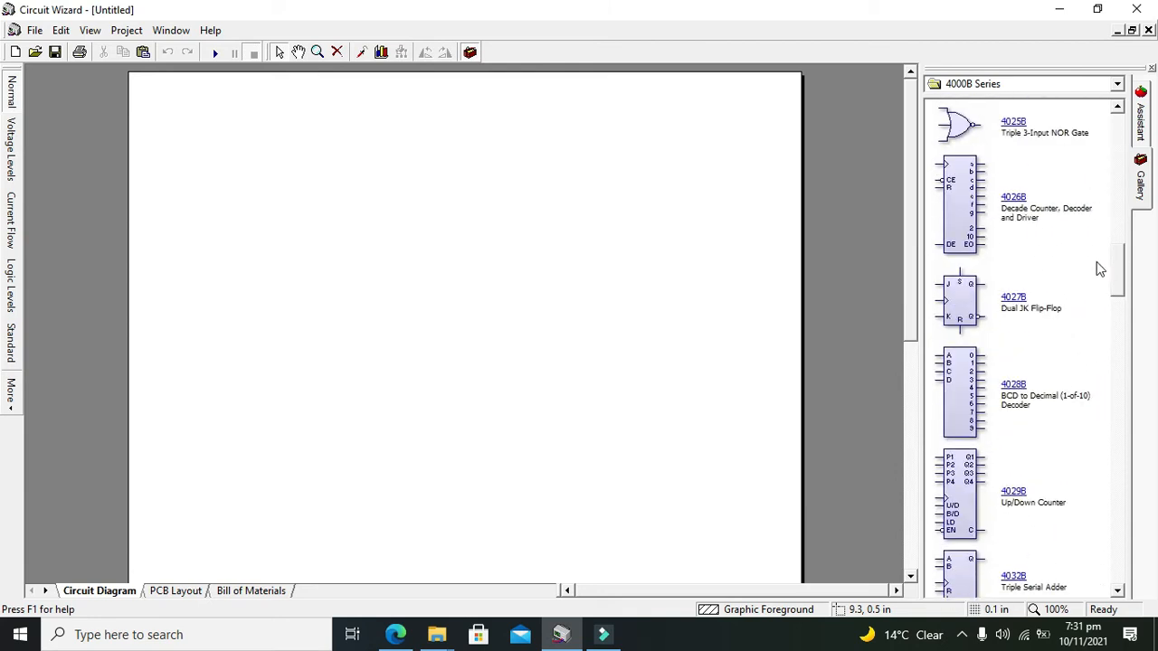
scroll("down", 3)
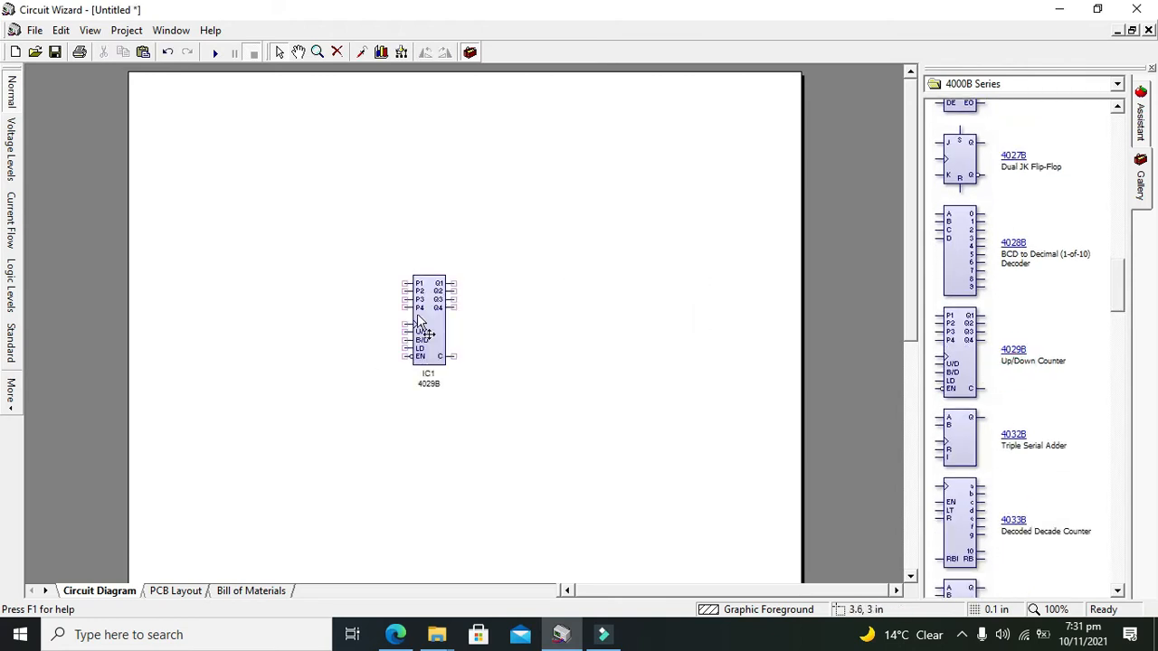
- Nudge the IC1 4029B symbol slightly sideways on the page
left_click_drag(427, 330, 437, 330)
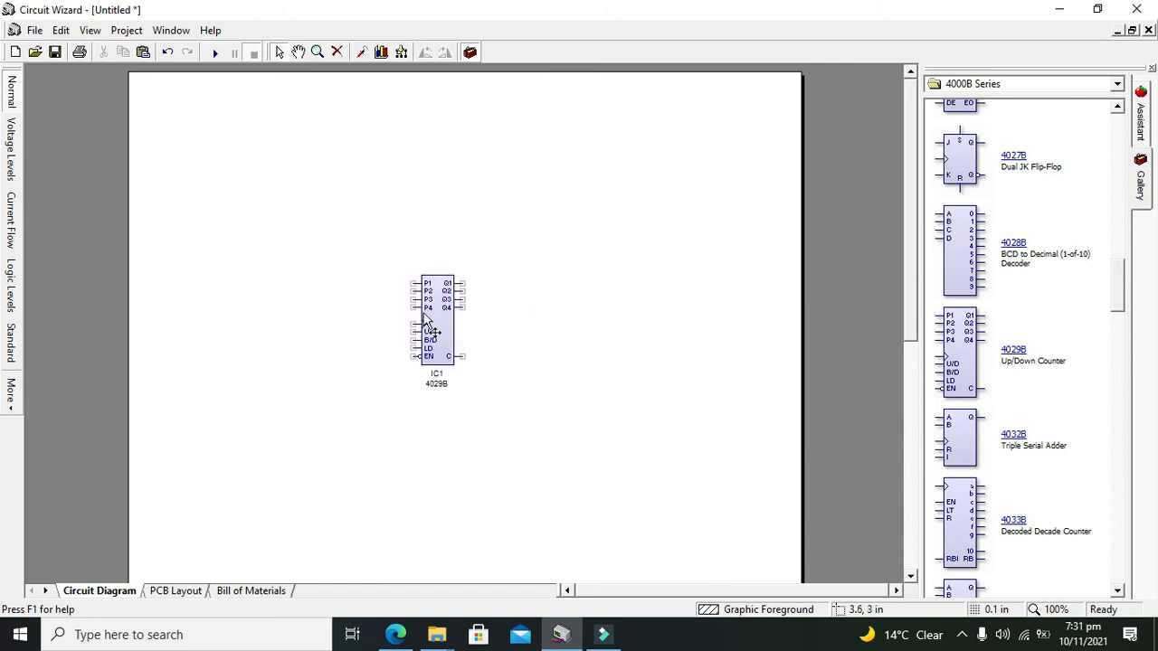
mouse_move(436, 317)
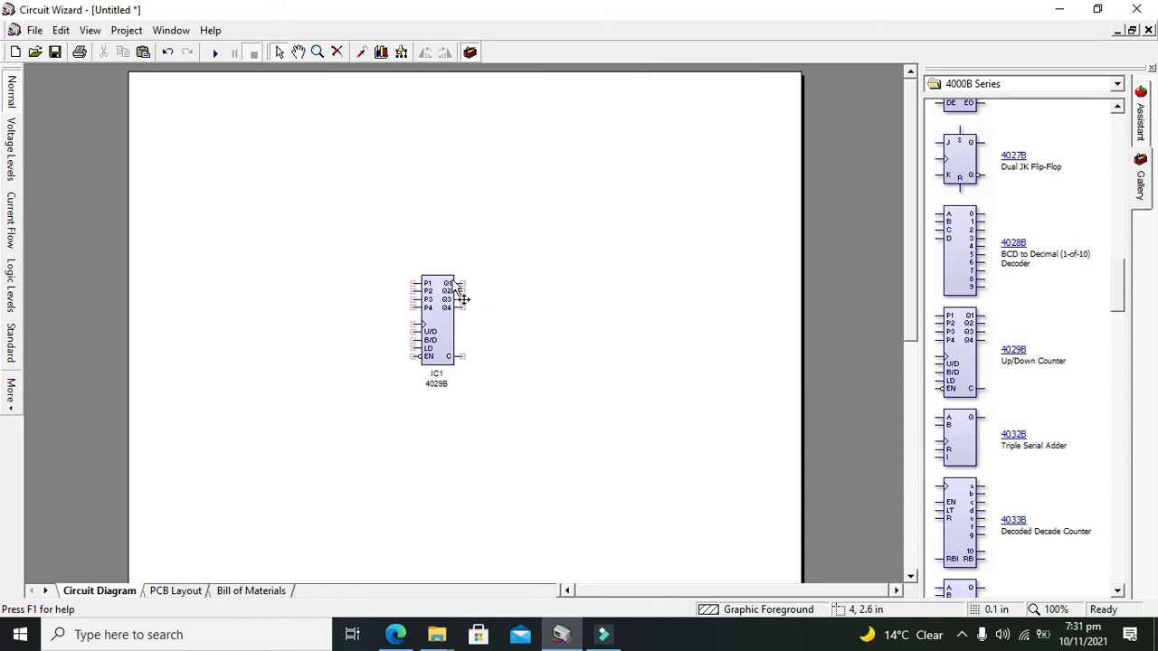
mouse_move(454, 326)
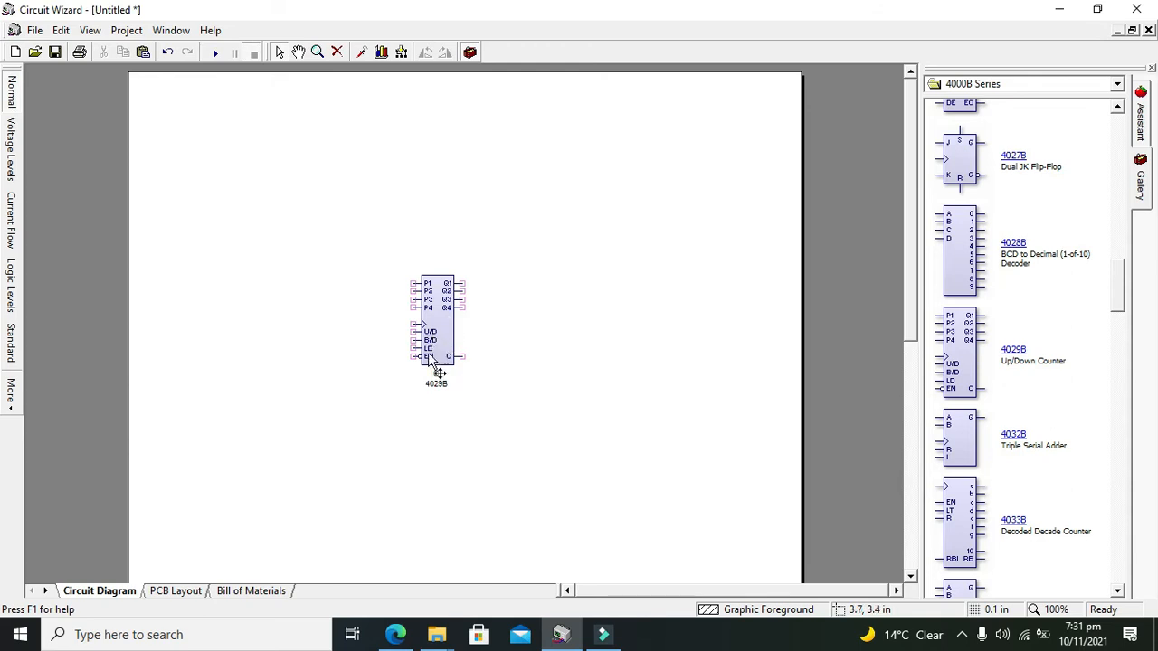
mouse_move(433, 362)
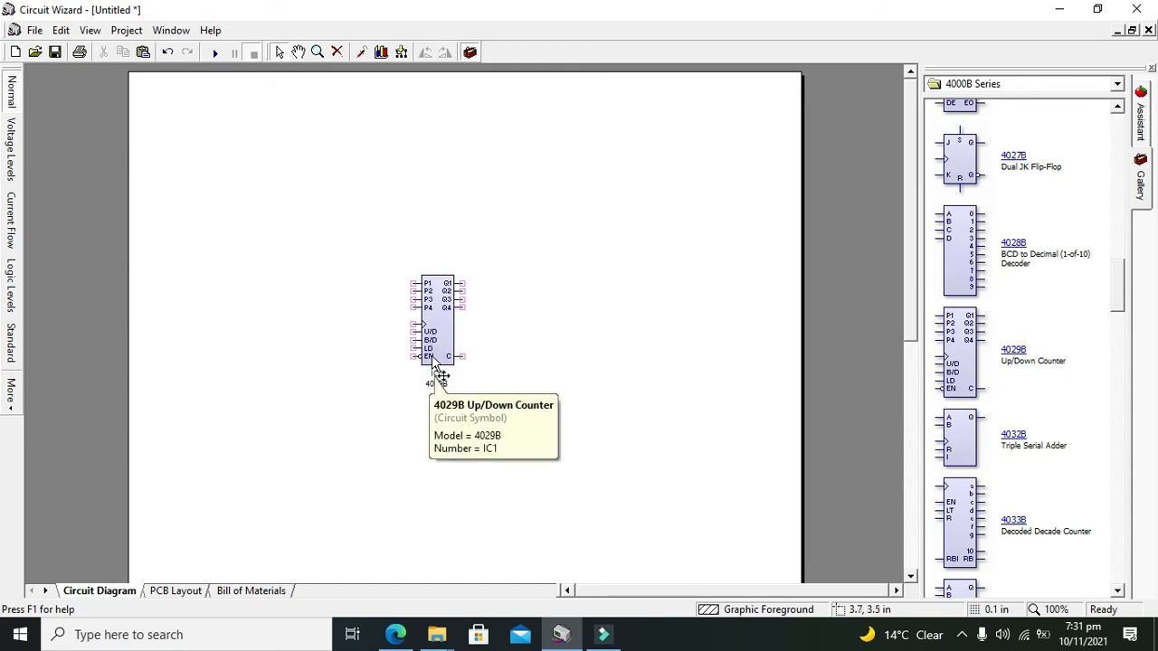
mouse_move(498, 309)
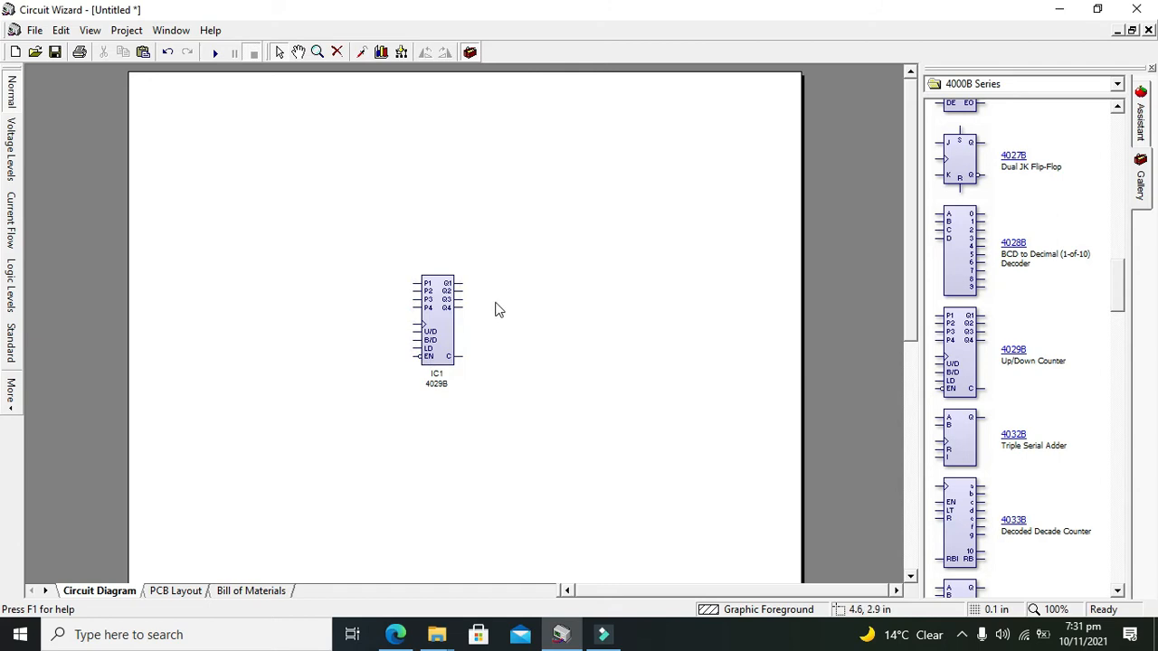
mouse_move(422, 318)
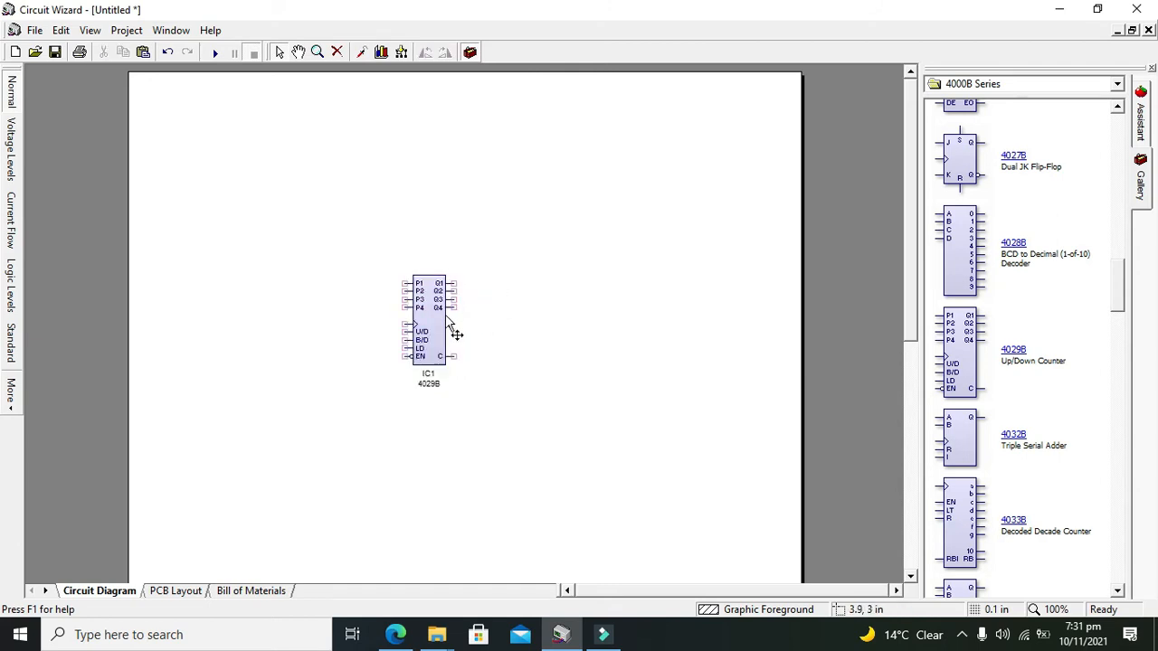
mouse_move(443, 298)
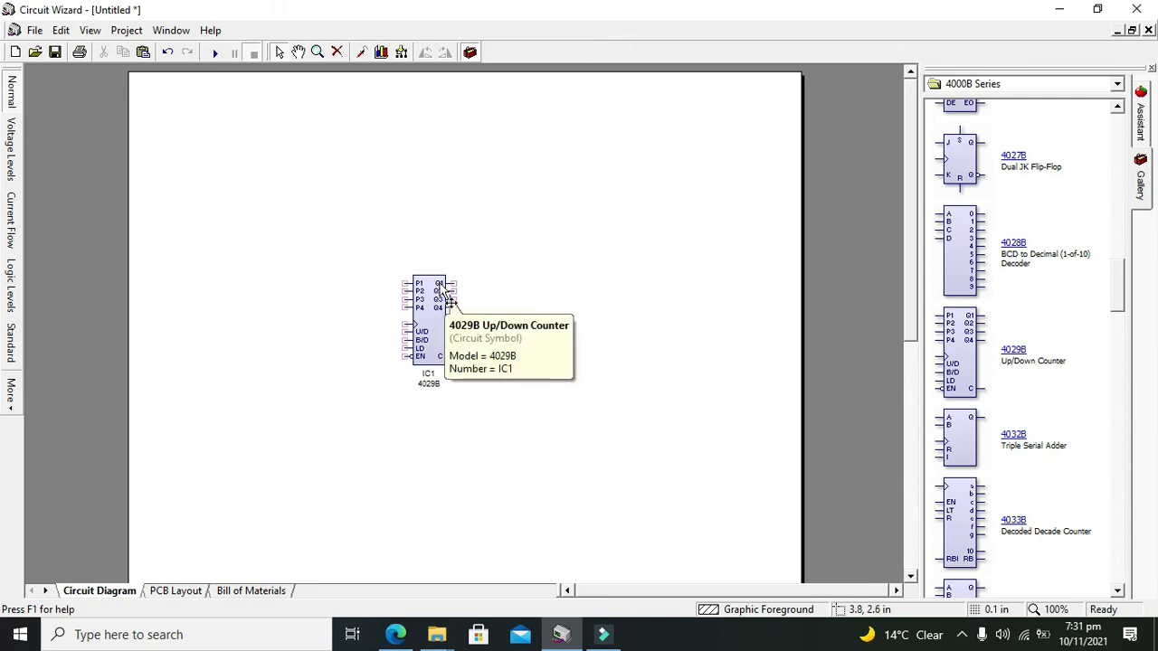
mouse_move(479, 324)
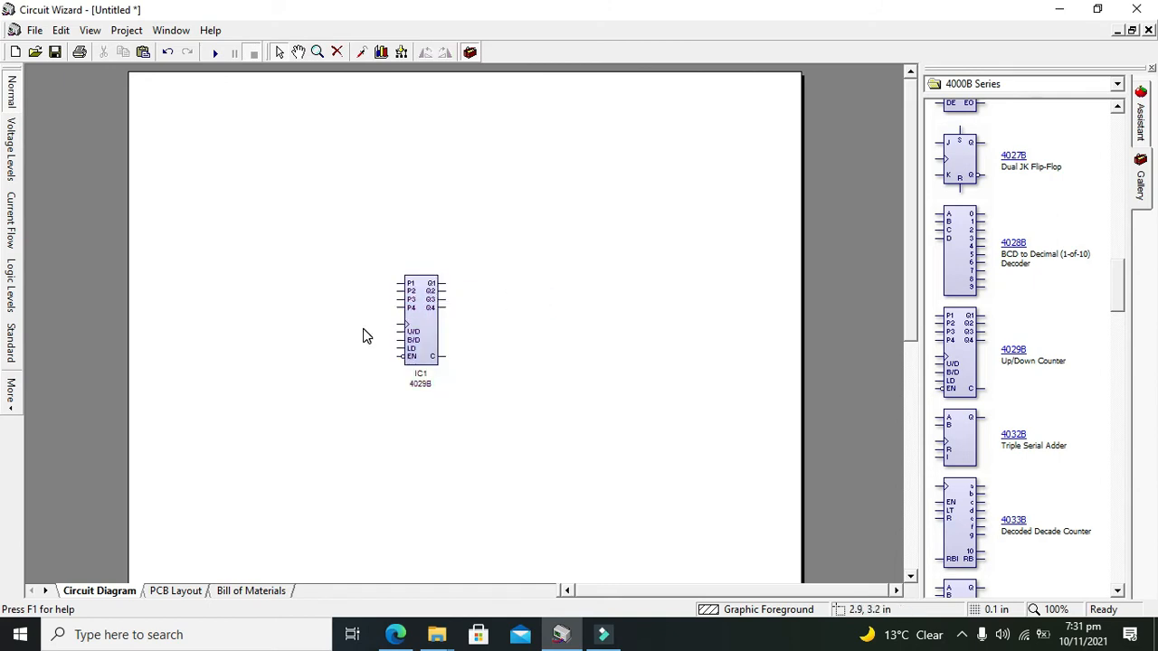
mouse_move(371, 336)
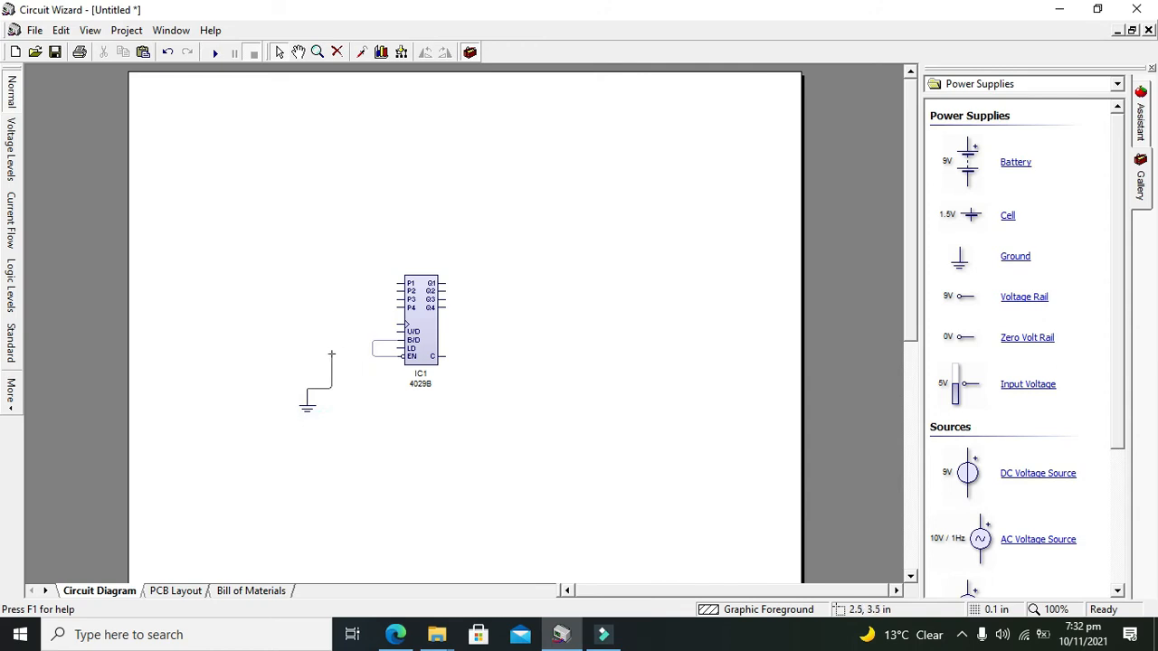
- Wire the ground symbol to the 4029B EN pin, joining the LD/EN link
left_click_drag(332, 353, 371, 353)
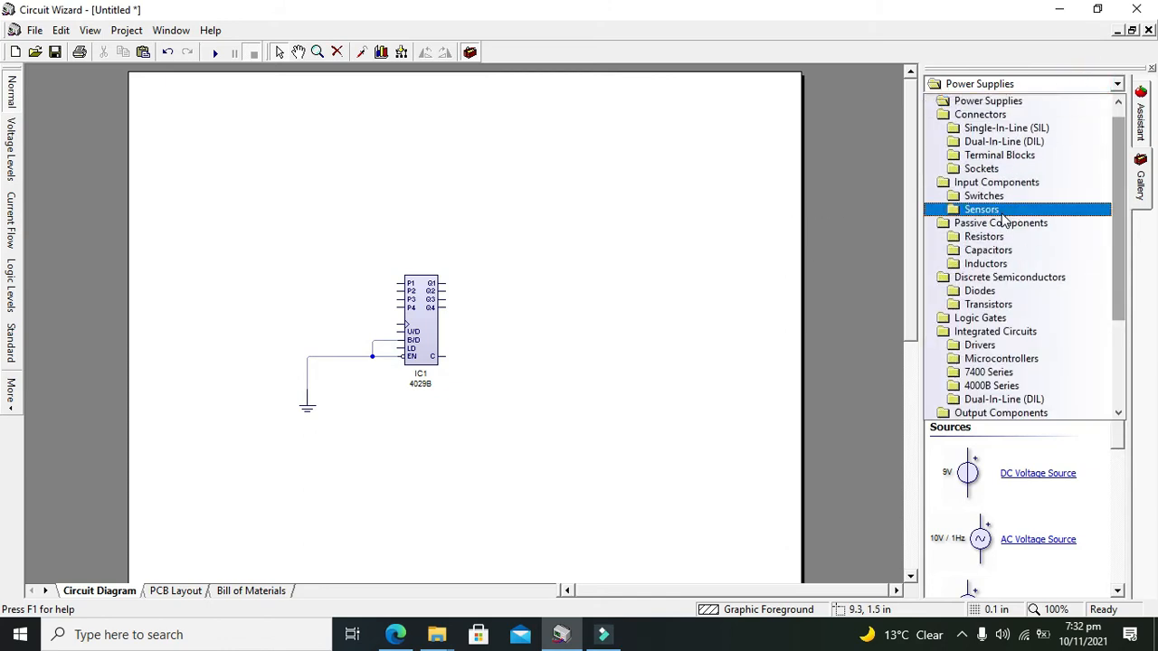
- Show the Logic Gates gallery and place a logic Input left of IC1
left_click(980, 291)
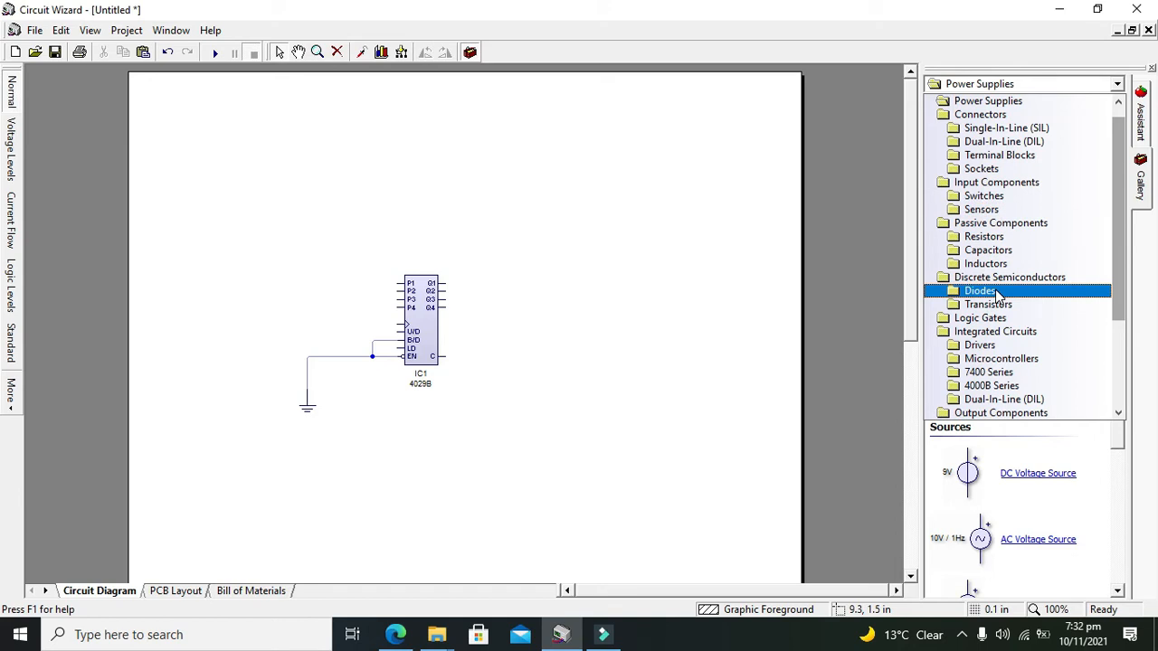
left_click(989, 250)
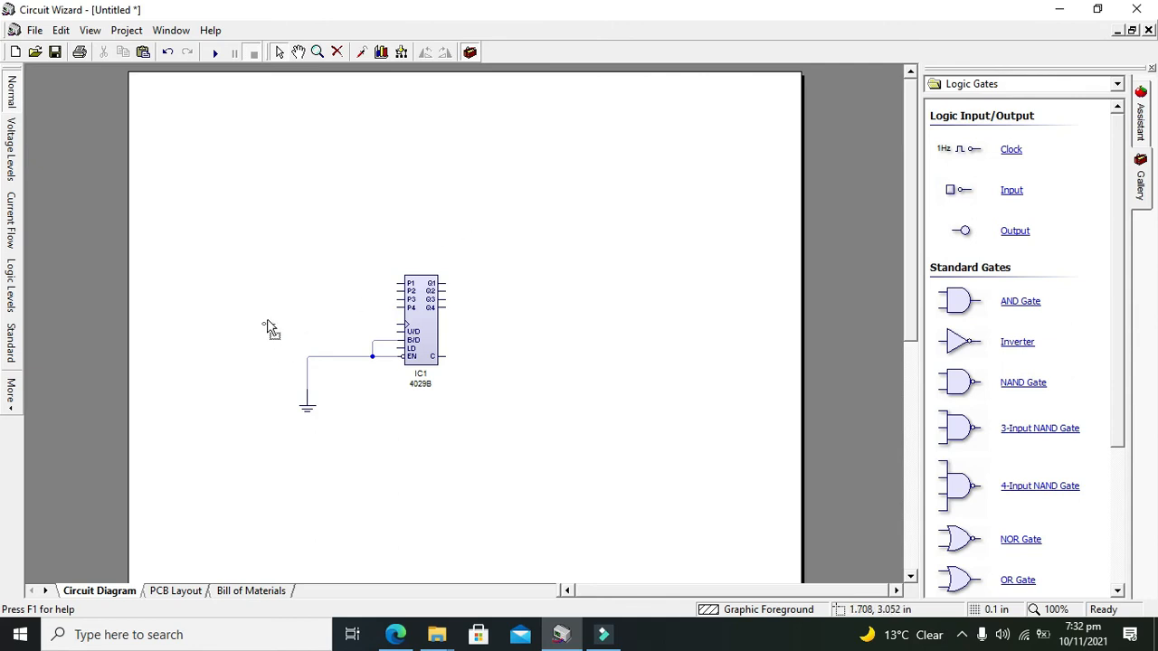
mouse_move(264, 340)
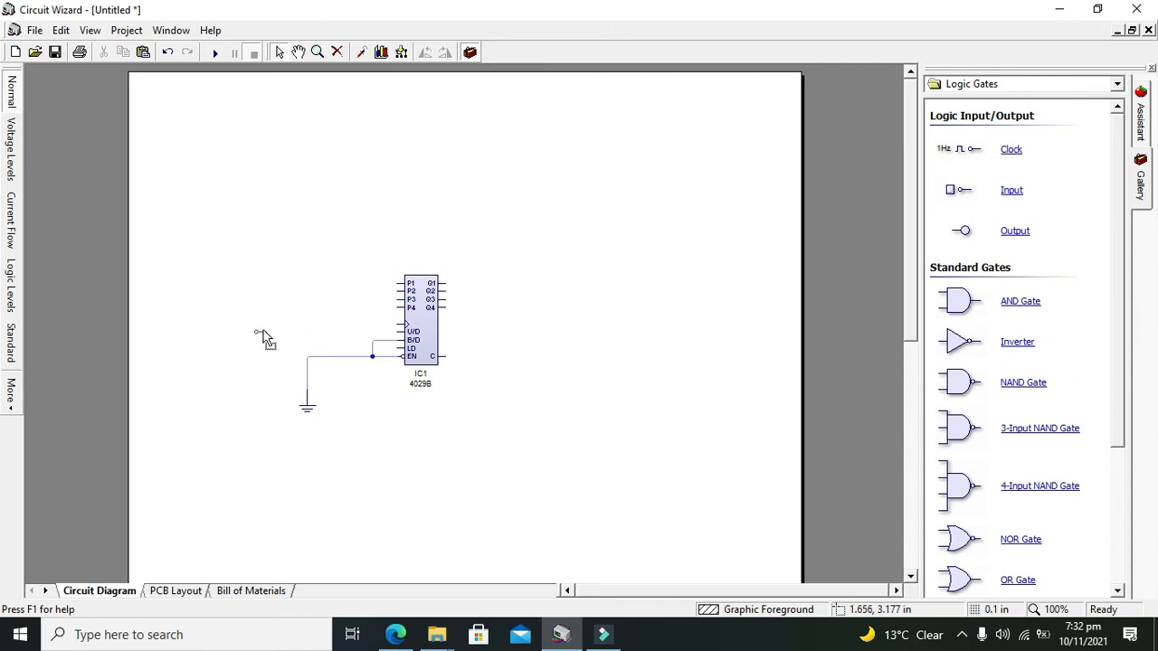
left_click(316, 319)
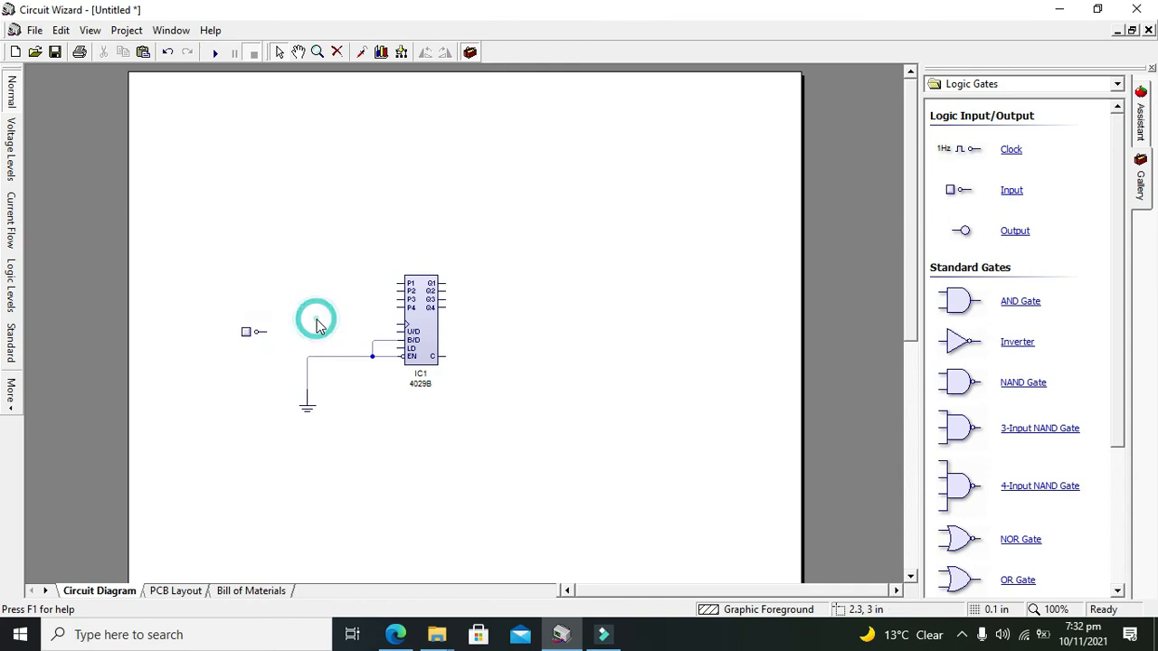
mouse_move(340, 319)
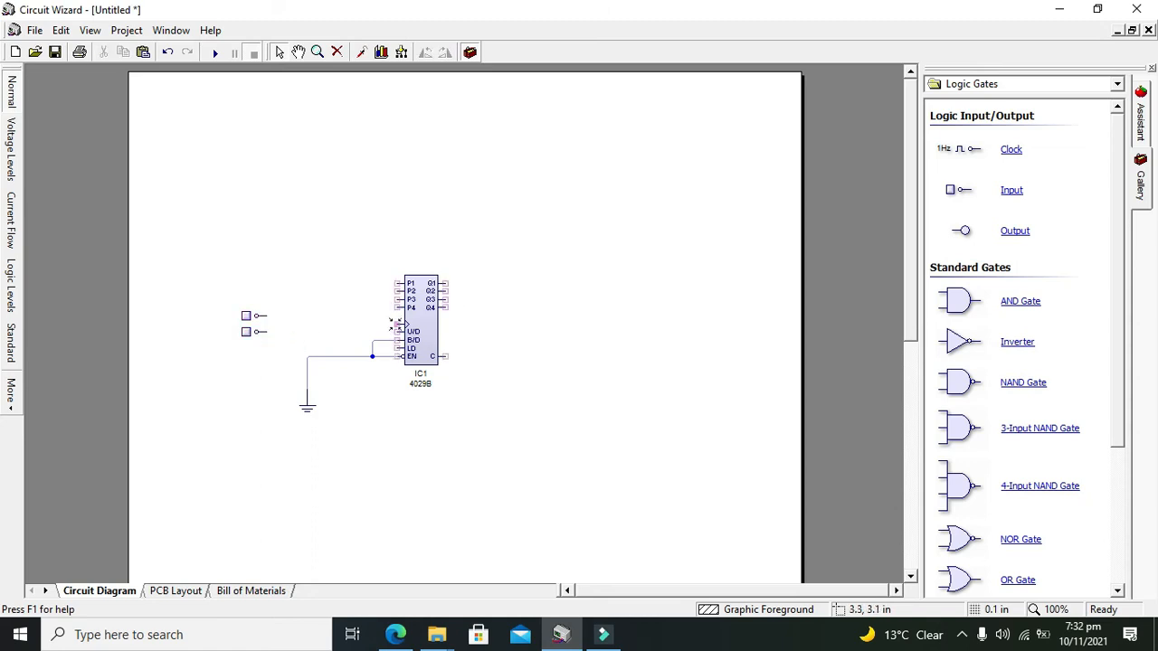
- Wire the top logic input to the 4029B clock pin
left_click_drag(272, 316, 398, 324)
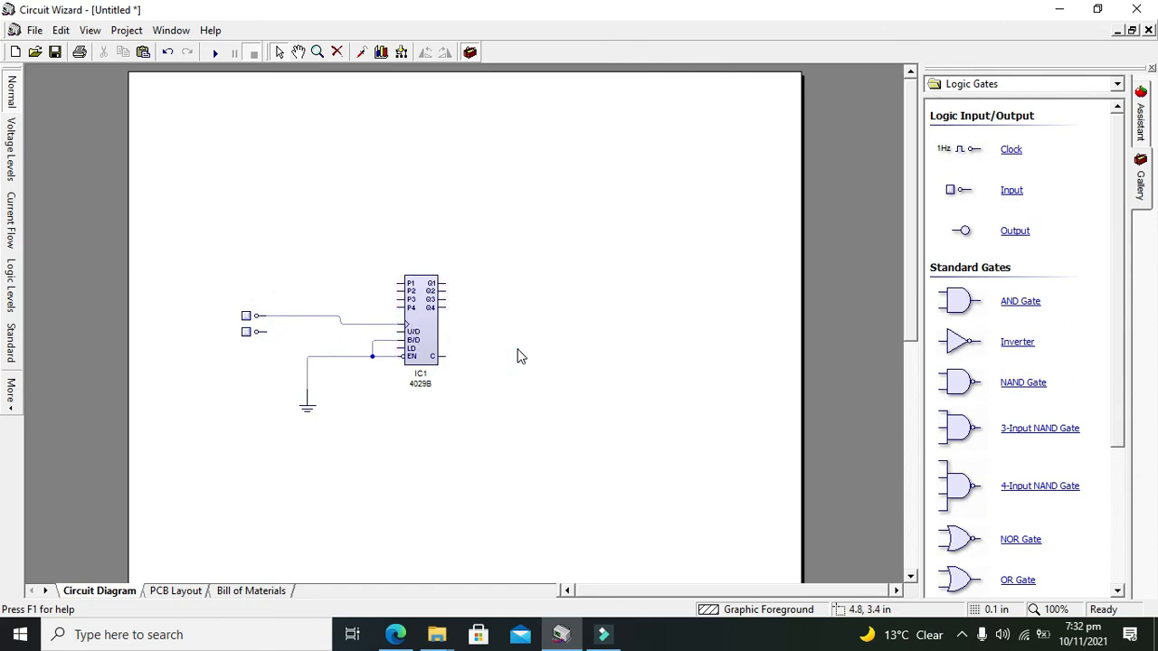
mouse_move(314, 341)
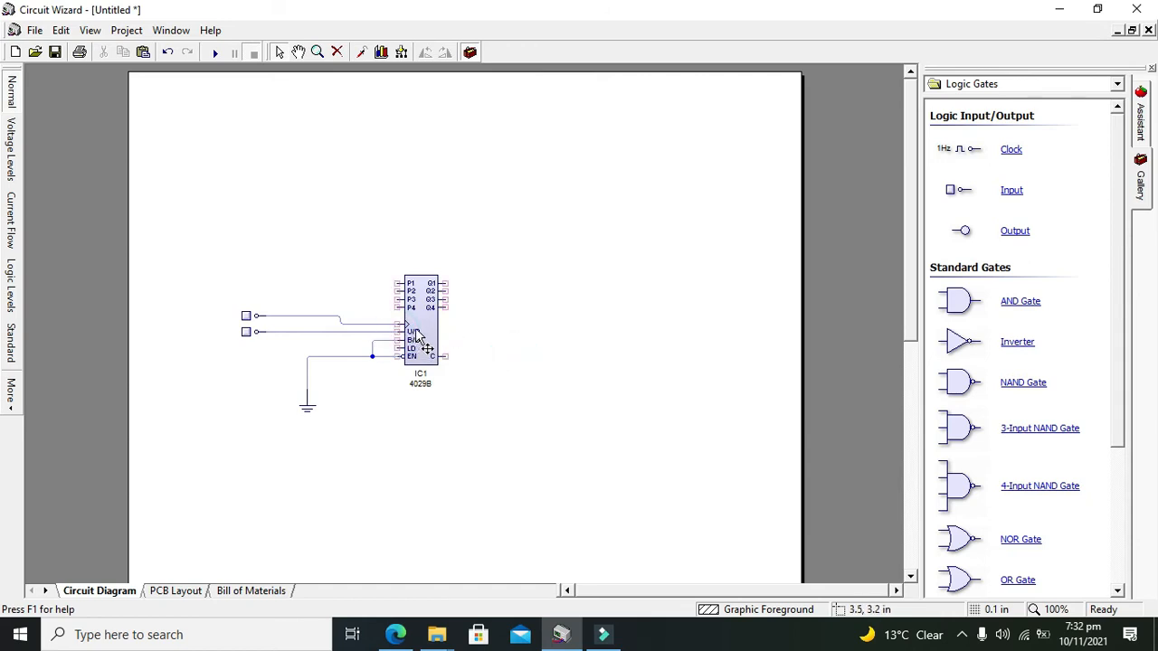
mouse_move(246, 333)
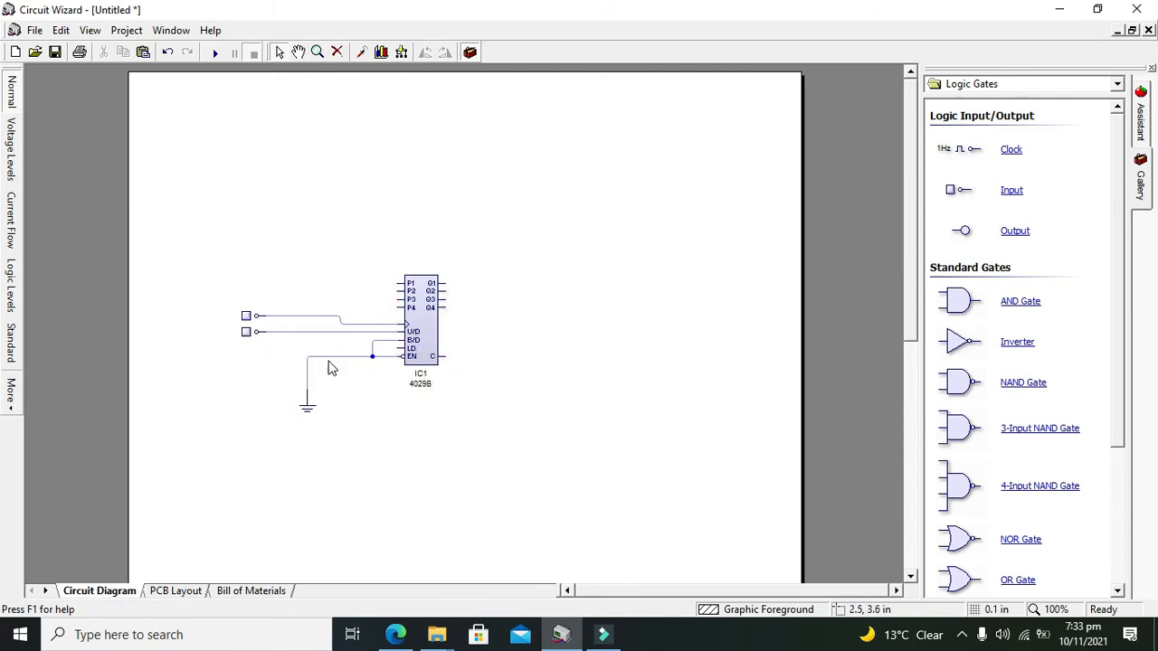
mouse_move(246, 333)
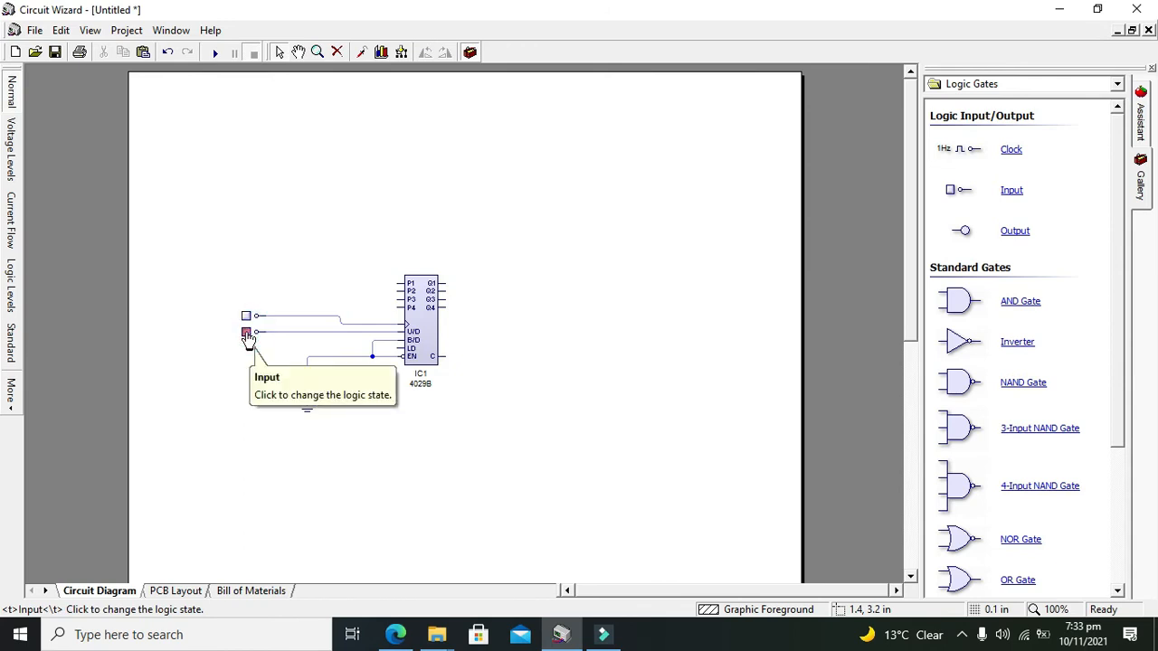
- Open the 7400 Series gallery and scroll down toward the 7447 decoder
left_click(246, 333)
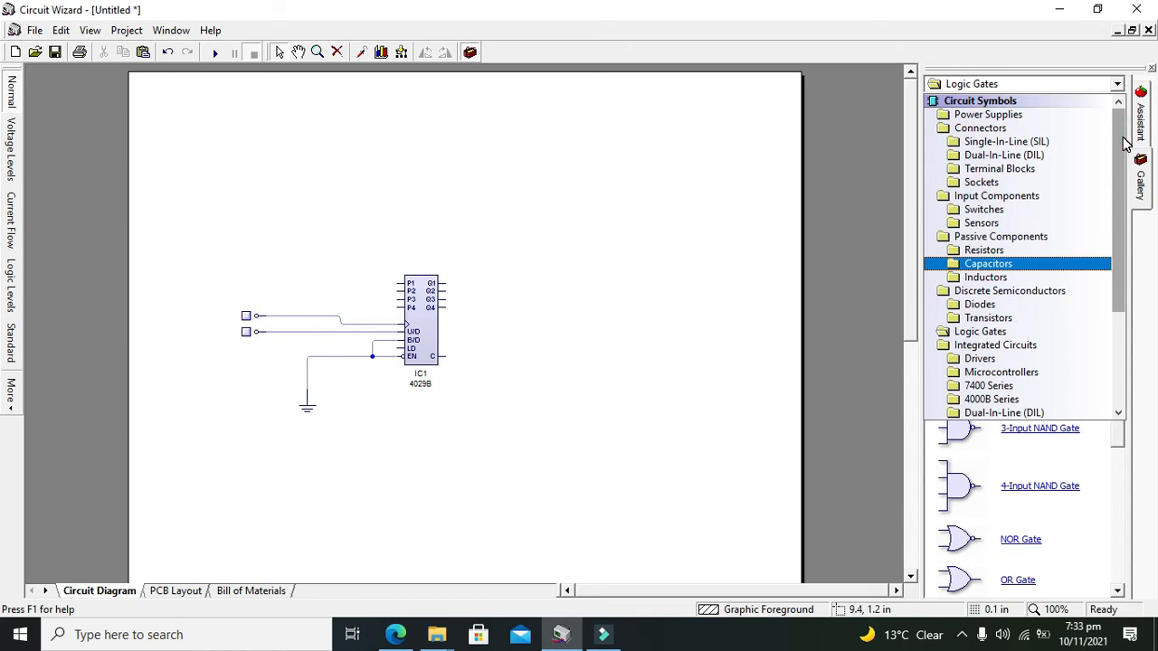
left_click(985, 276)
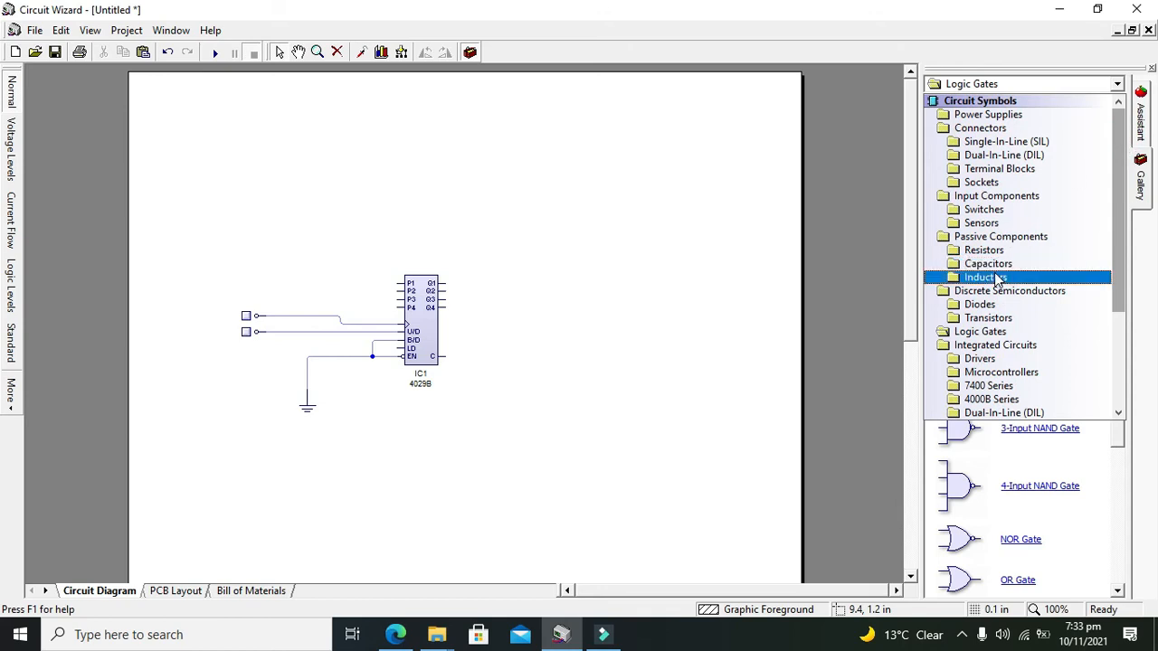
left_click(994, 386)
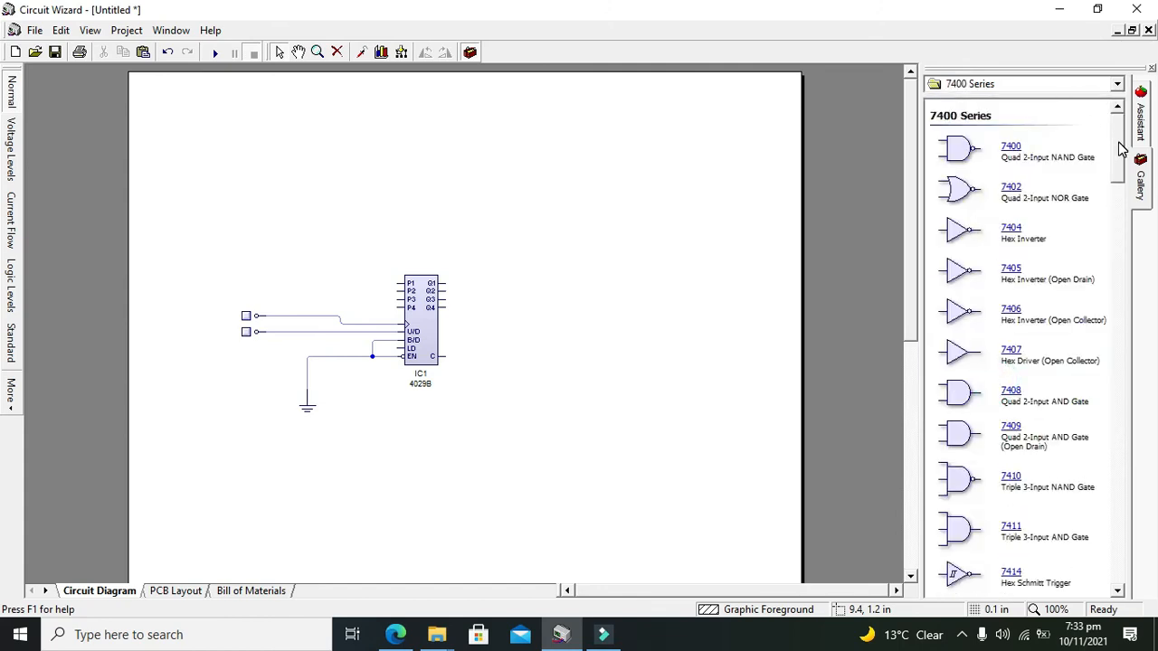
scroll("down", 3)
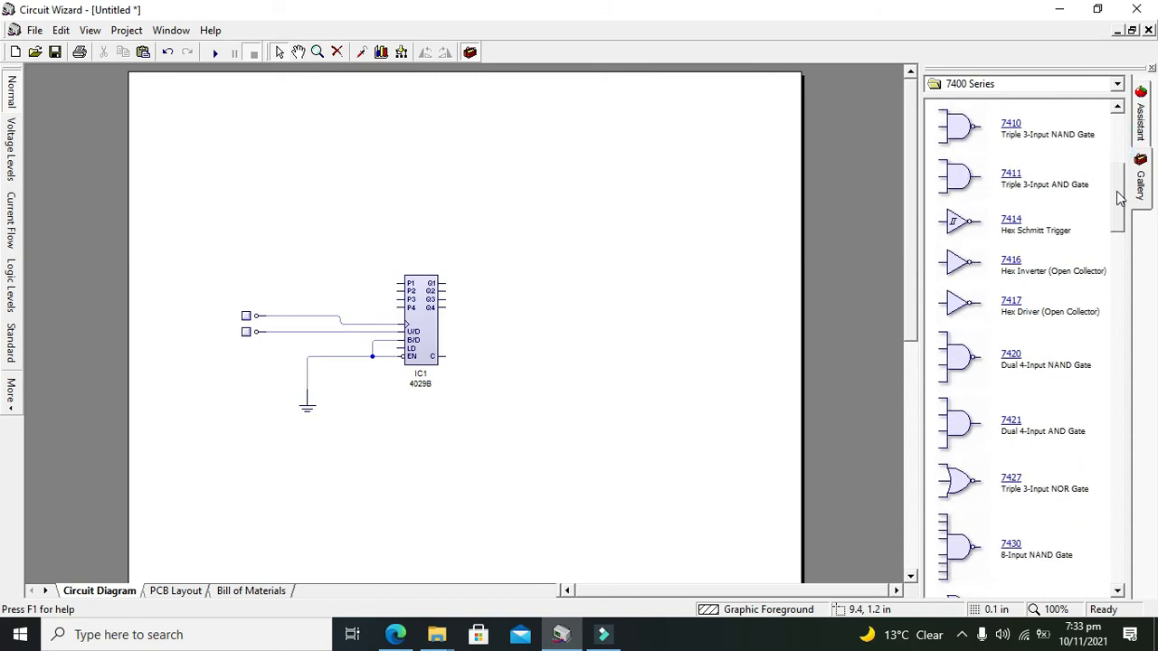
scroll("down", 3)
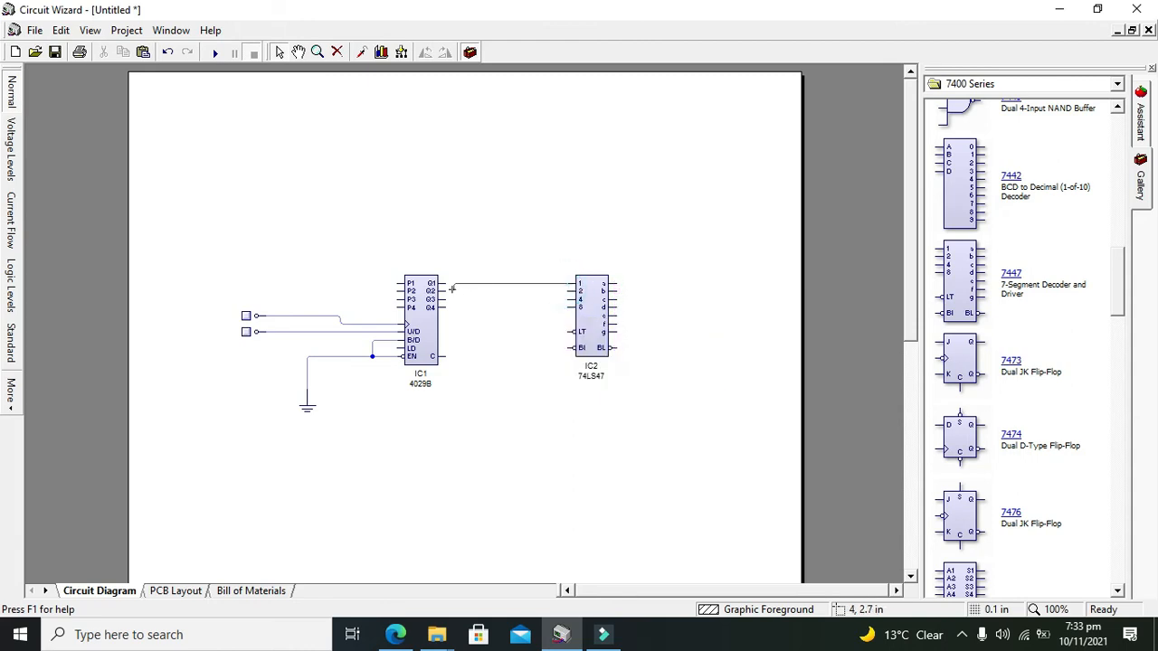
mouse_move(568, 289)
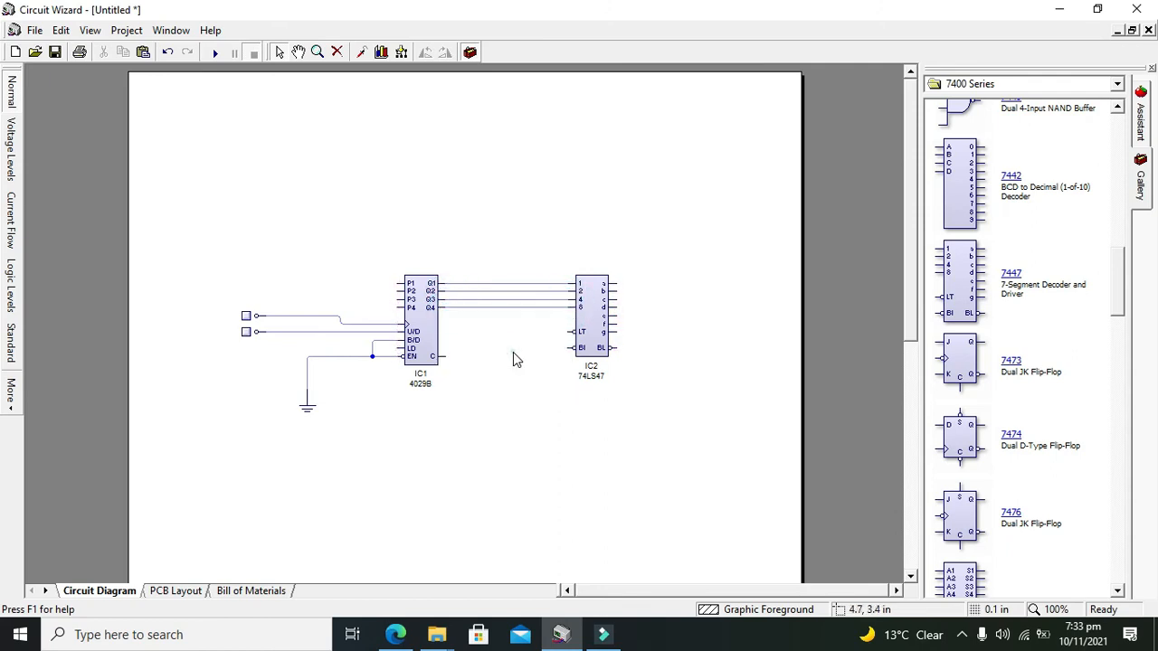
mouse_move(1019, 86)
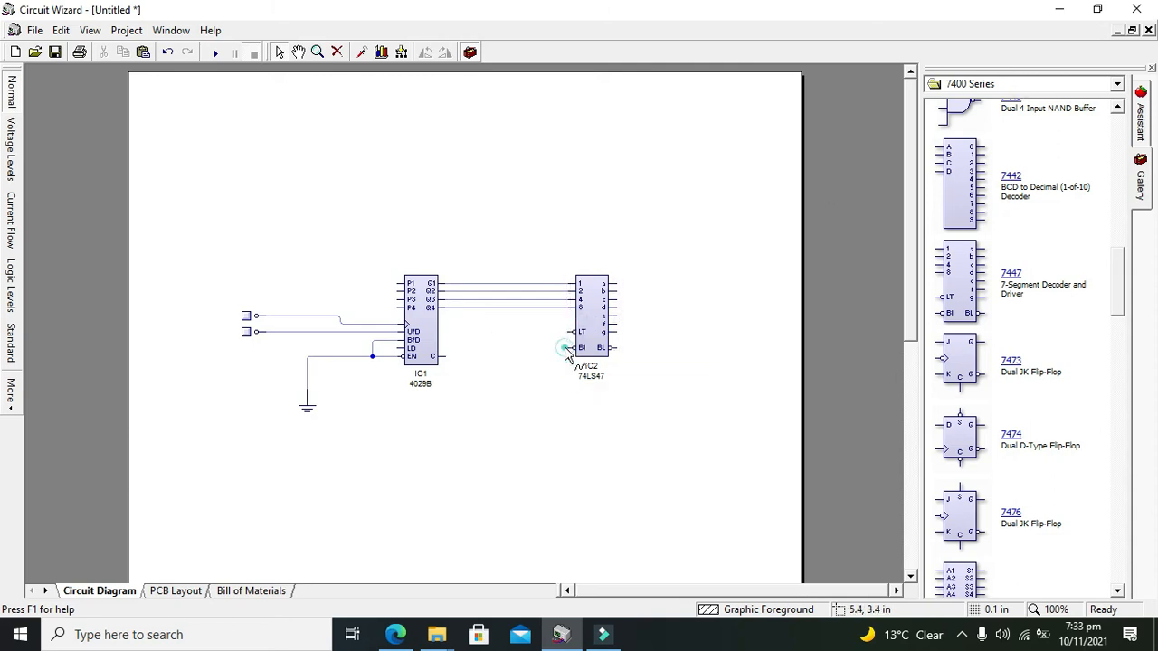
- Join the 74LS47 LT and BI pins and wire a 5V Input Voltage to them
left_click(1114, 81)
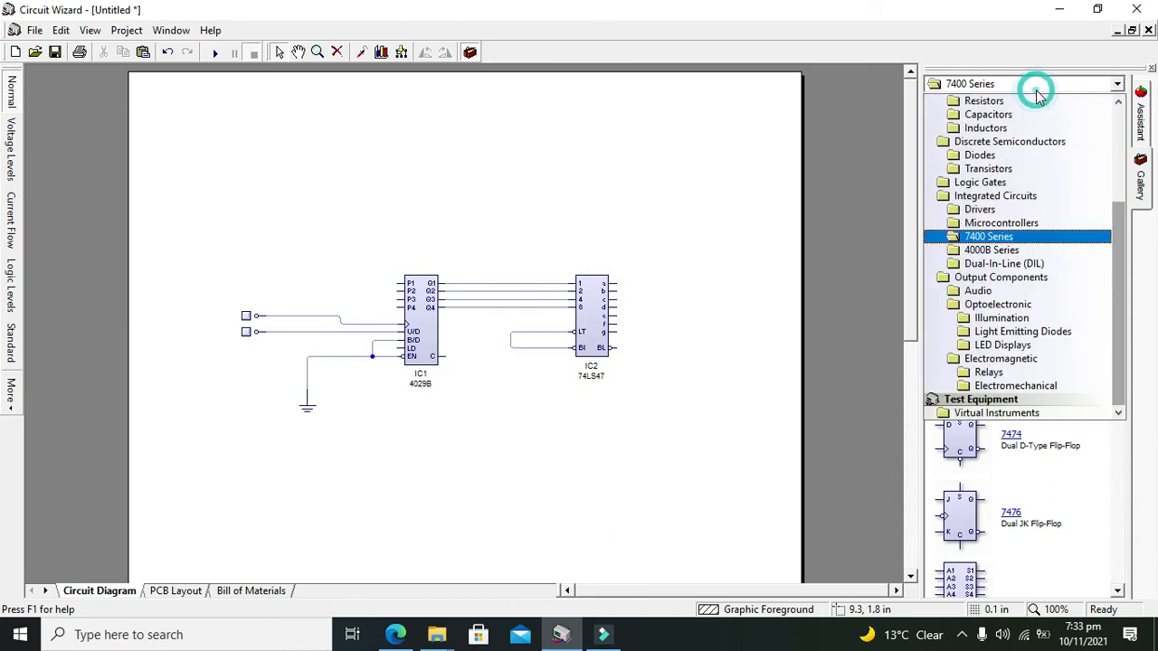
left_click(1118, 83)
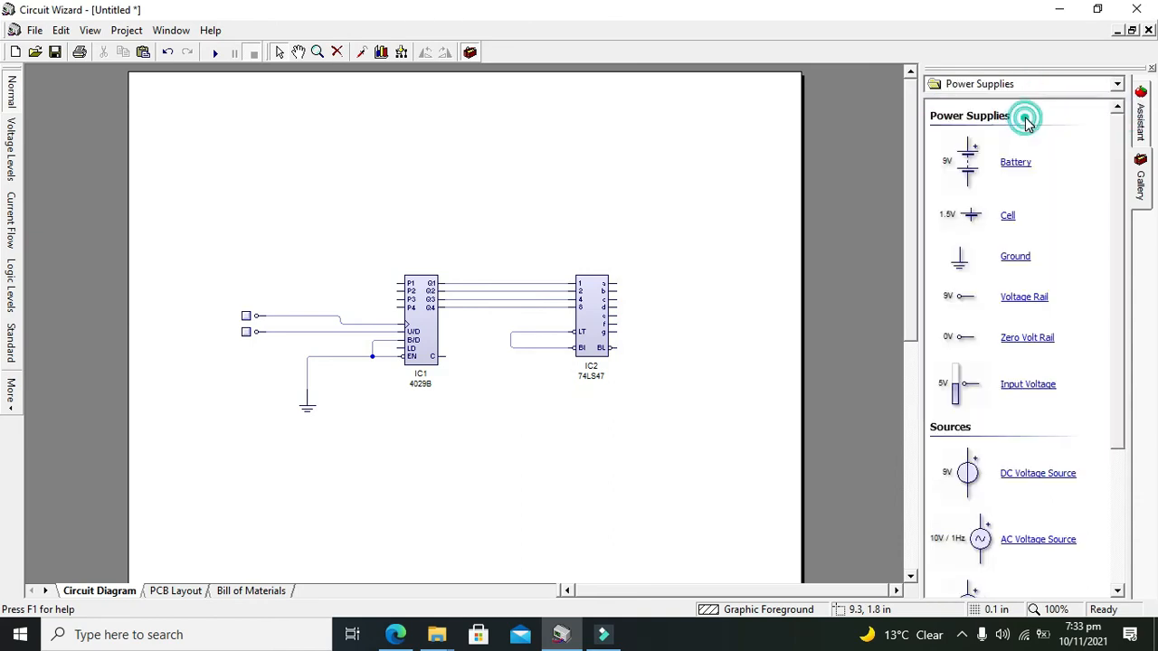
mouse_move(950, 385)
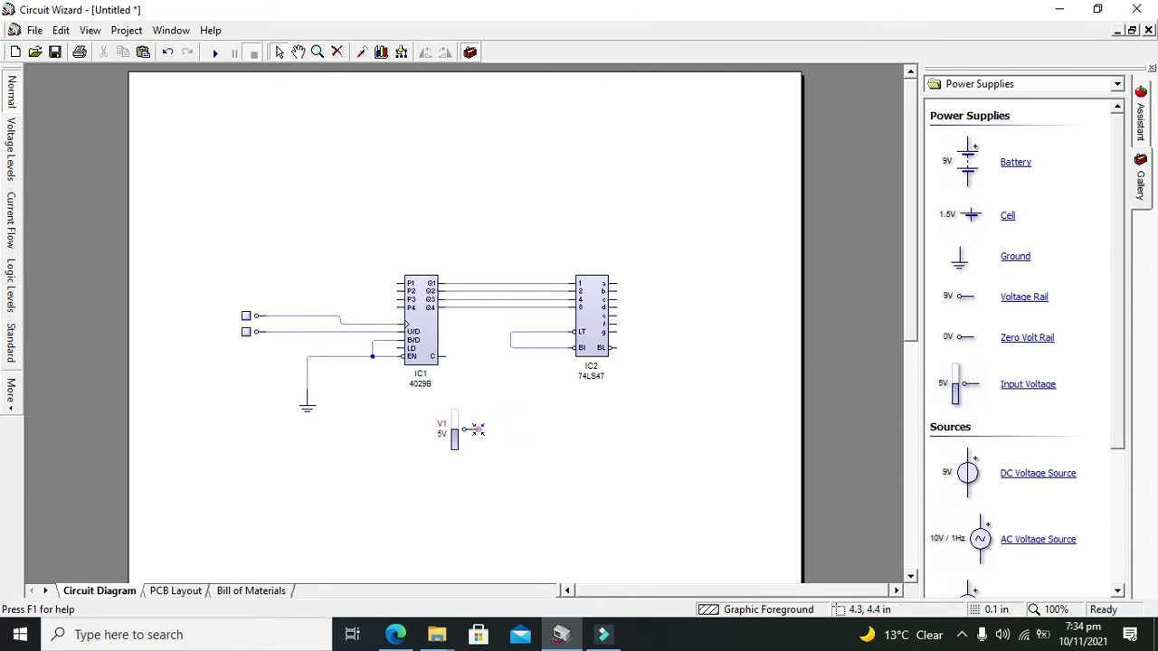
left_click_drag(464, 430, 509, 348)
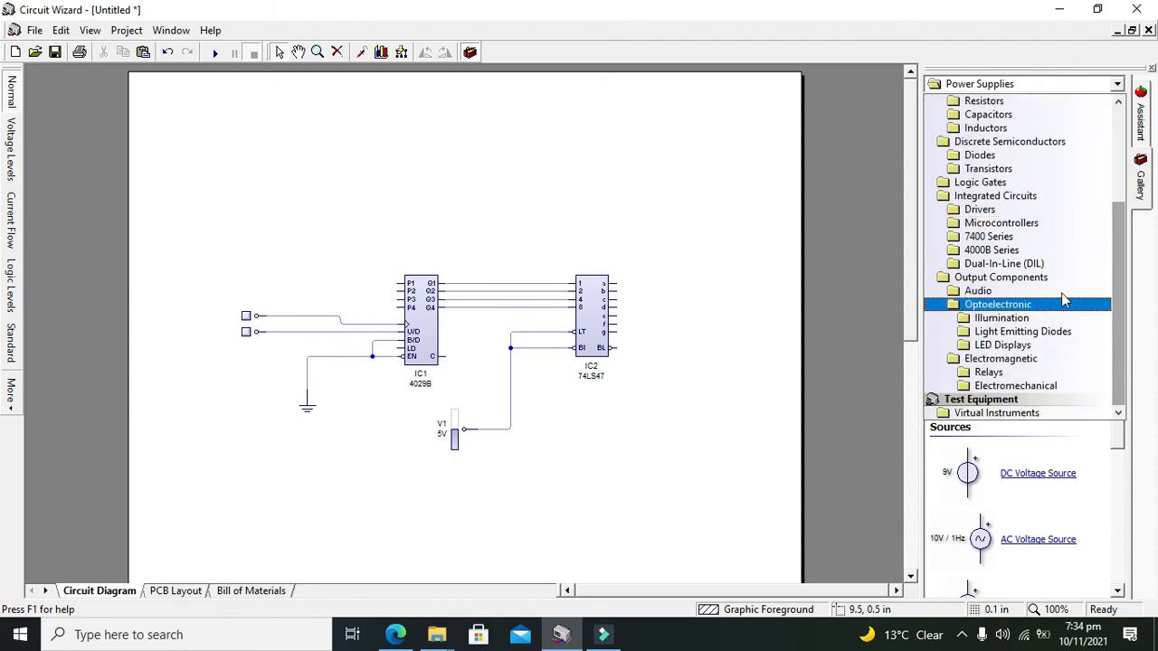
- Place a 7-Segment Display from LED Displays to the right of the 74LS47
left_click(1024, 344)
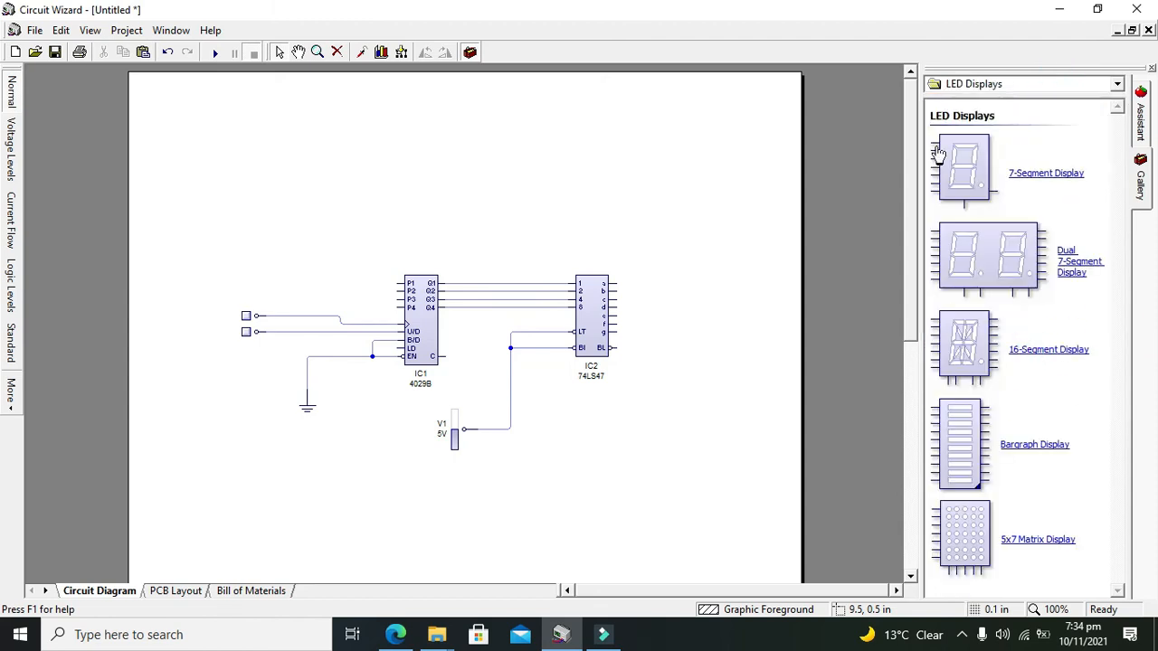
left_click(706, 312)
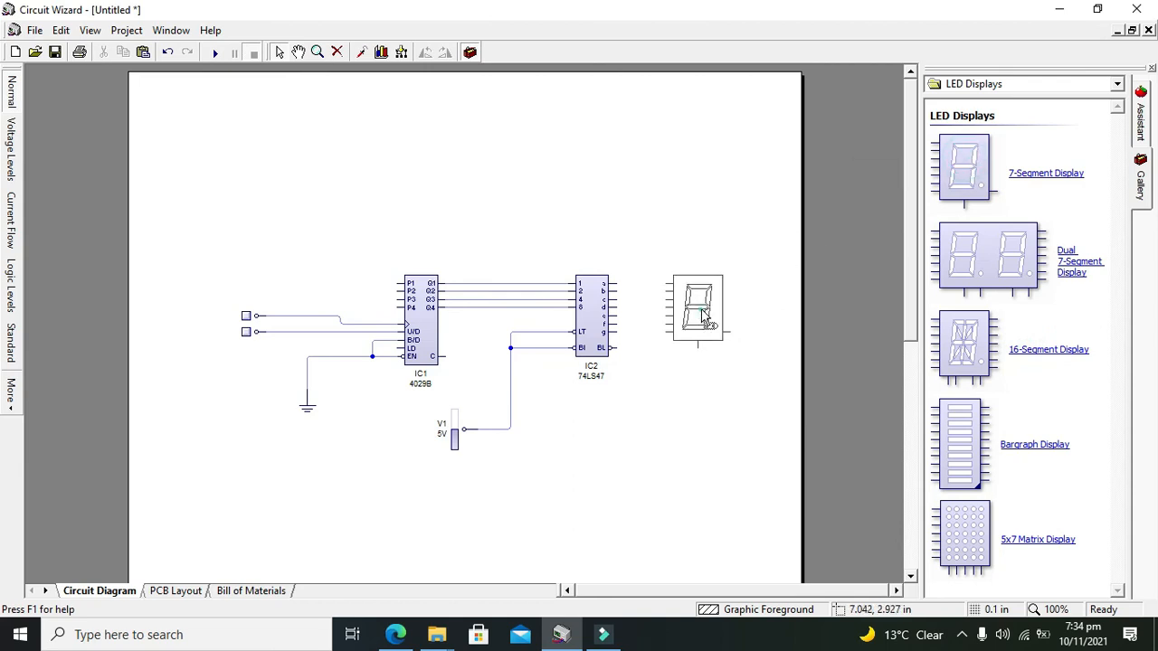
left_click(705, 308)
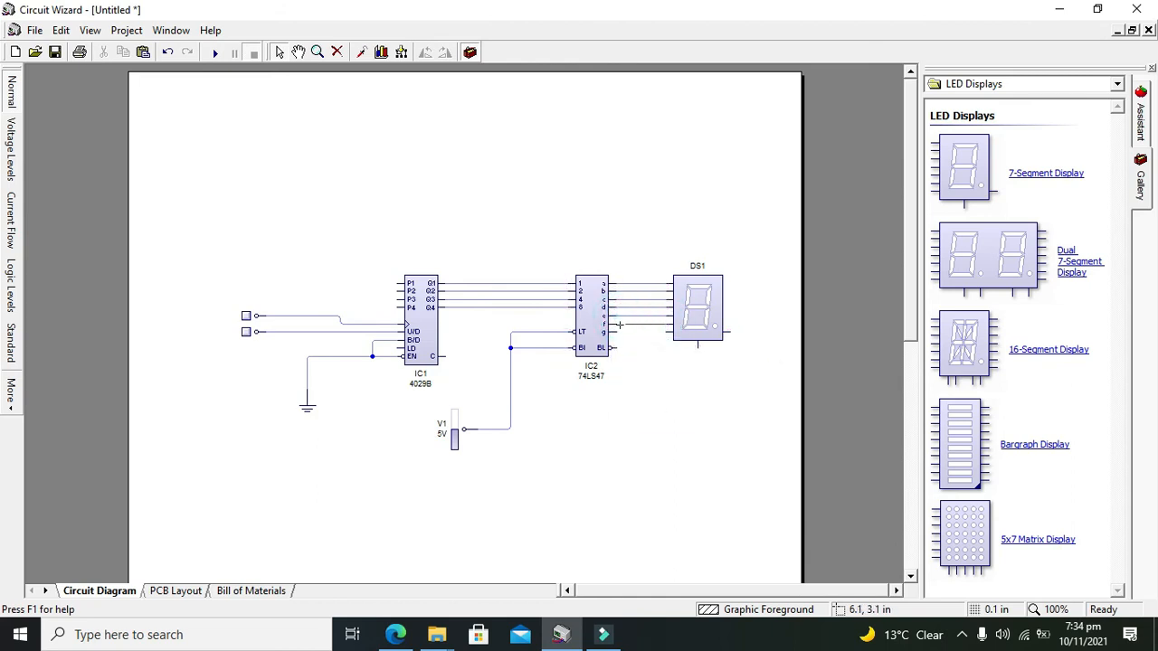
mouse_move(615, 334)
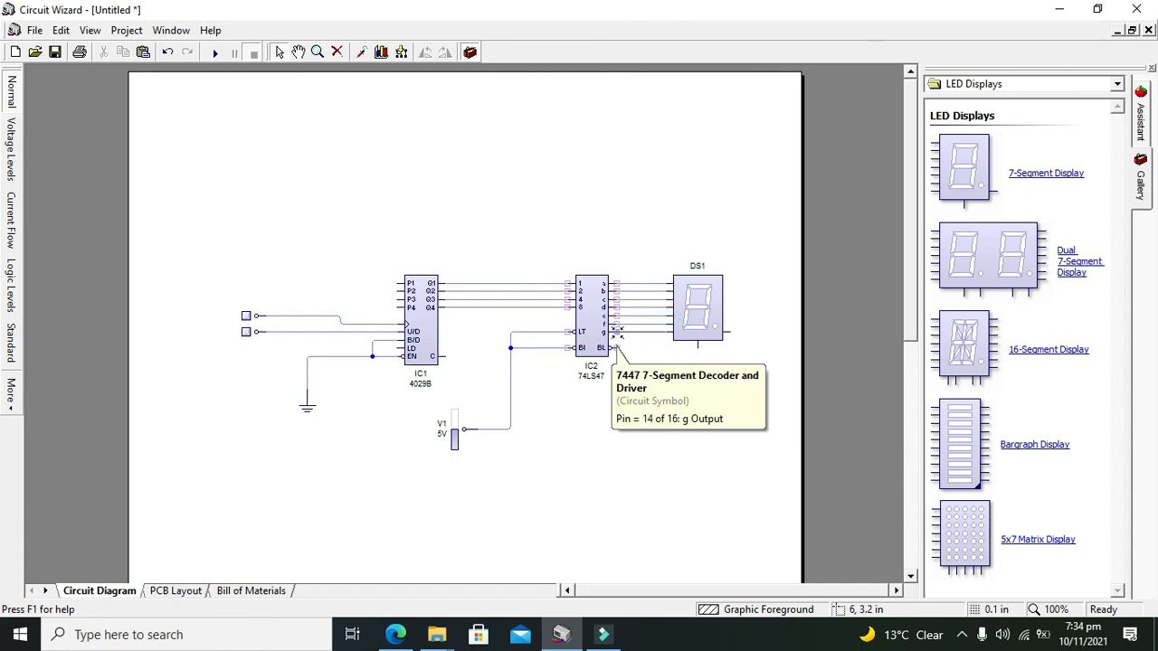
- Check DS1's model type in its properties, then wire its common pin to 5V
double_click(696, 308)
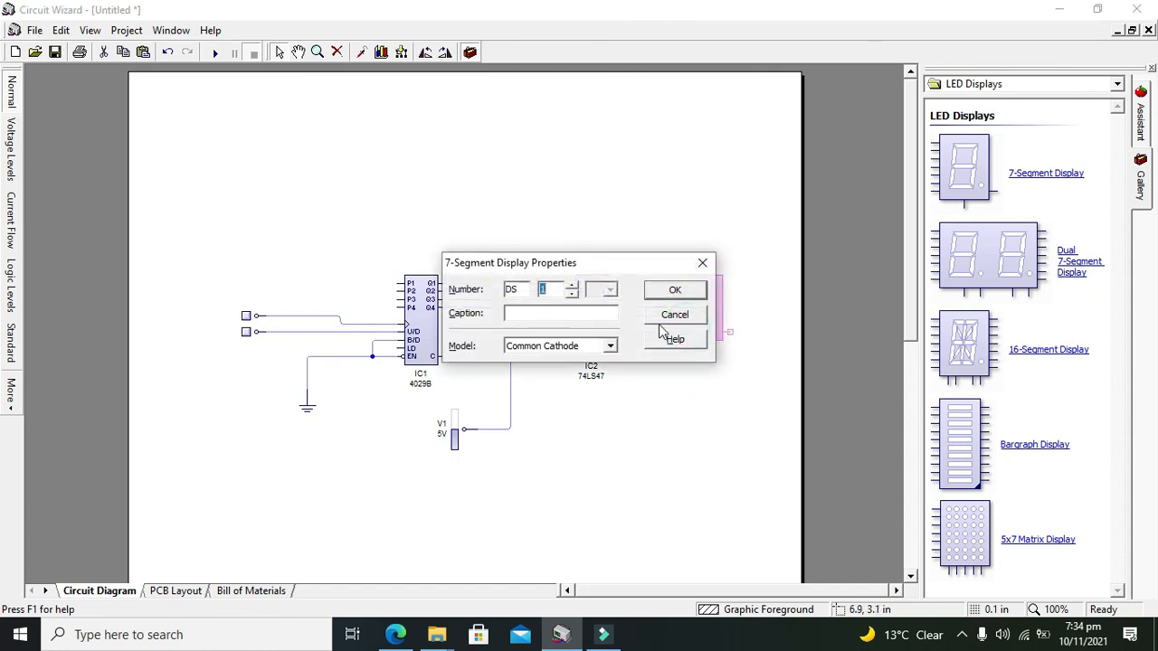
left_click(609, 346)
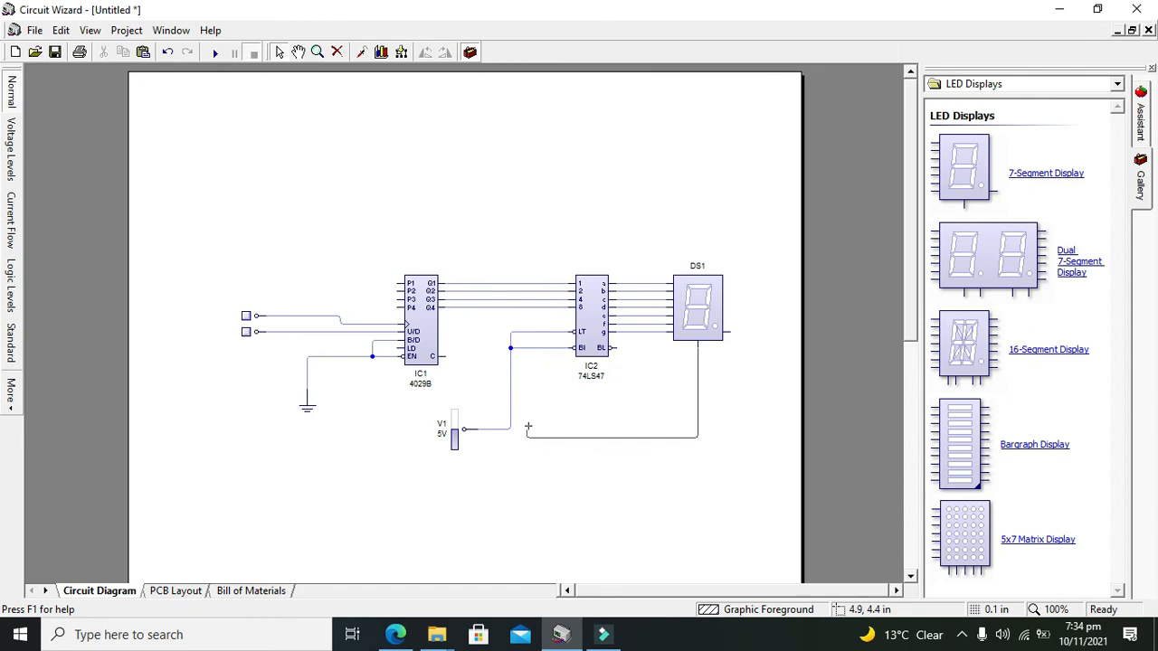
left_click(568, 401)
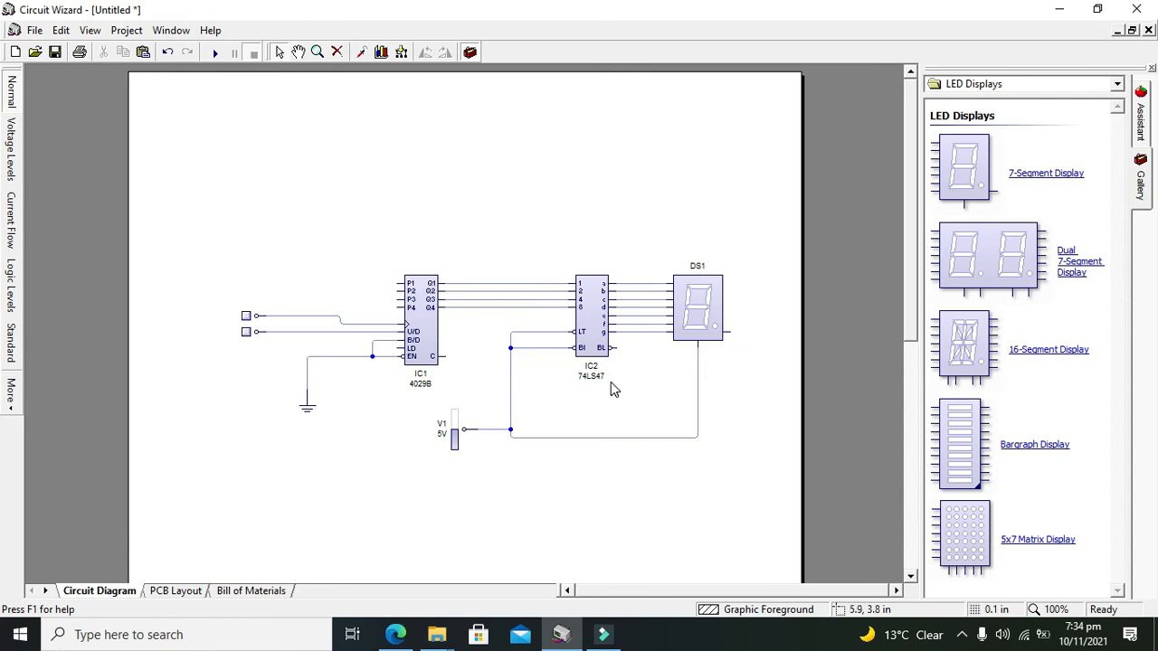
mouse_move(478, 378)
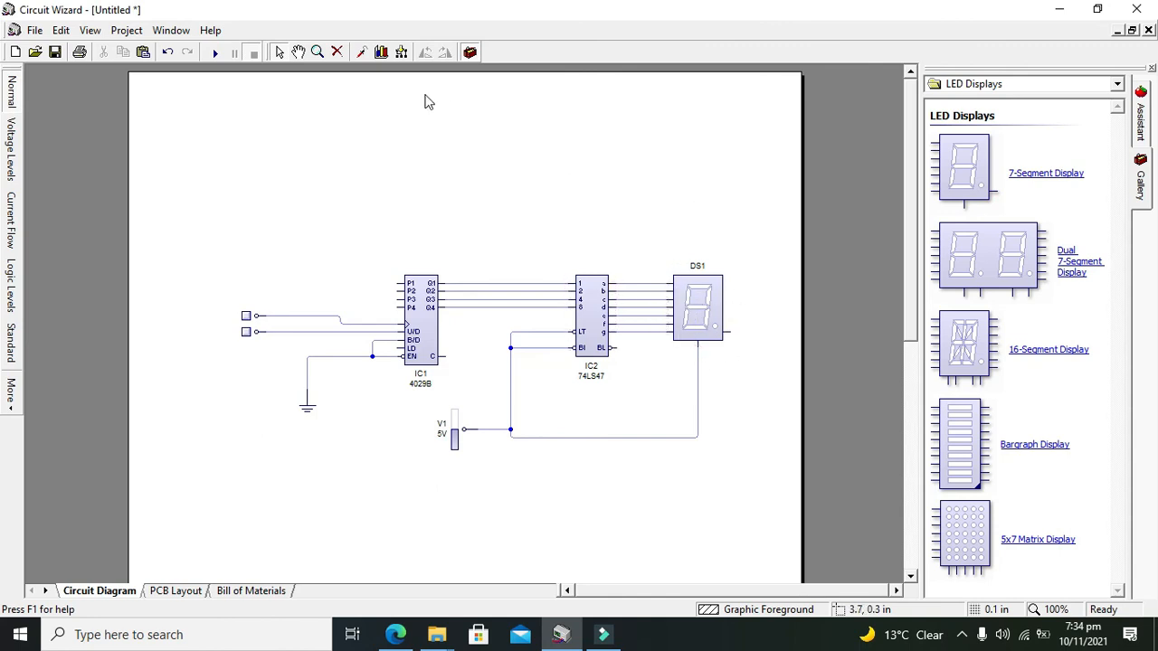
mouse_move(215, 54)
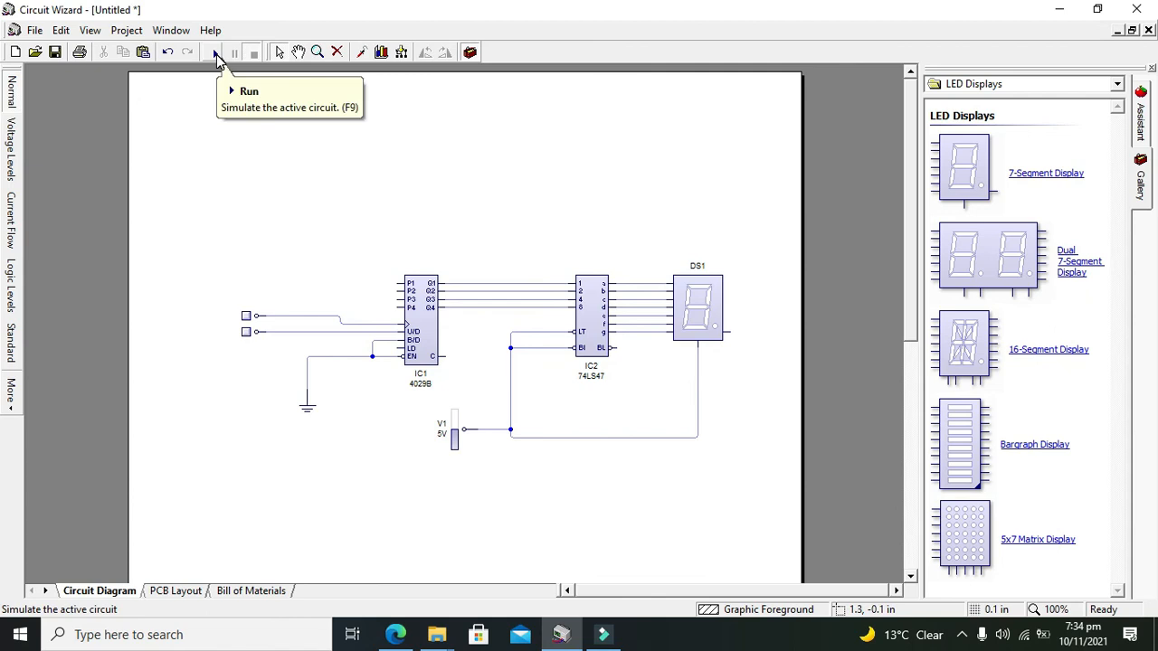
- Start the simulation and clock the counter down from 0 through 9 and 8 to 7
left_click(217, 52)
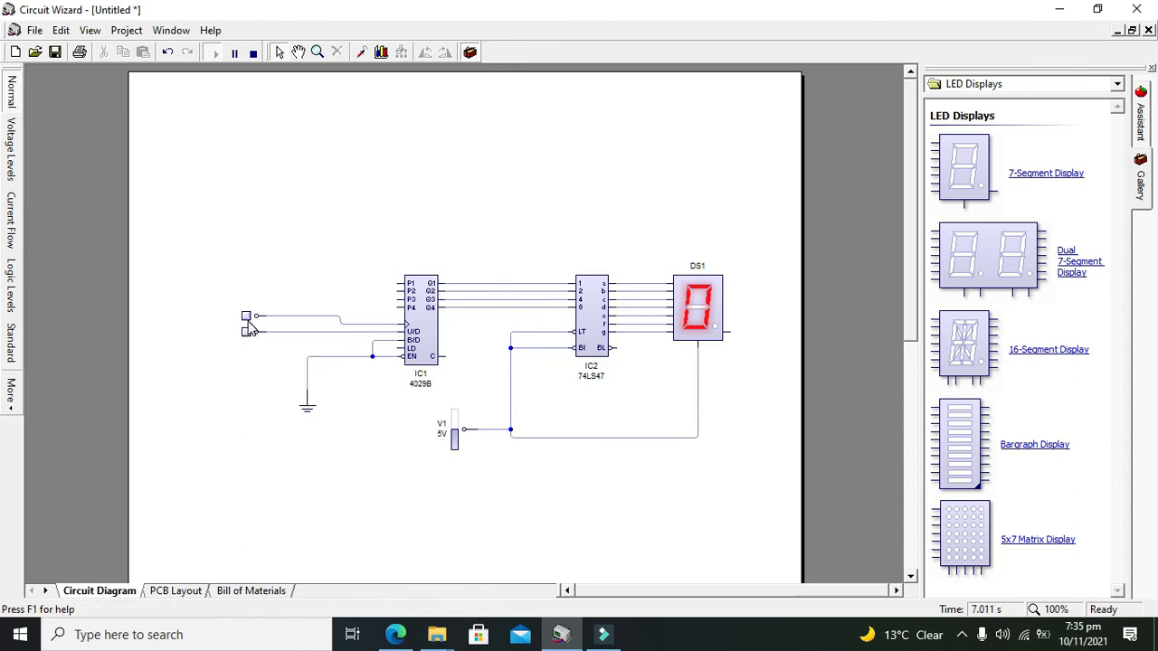
left_click(247, 320)
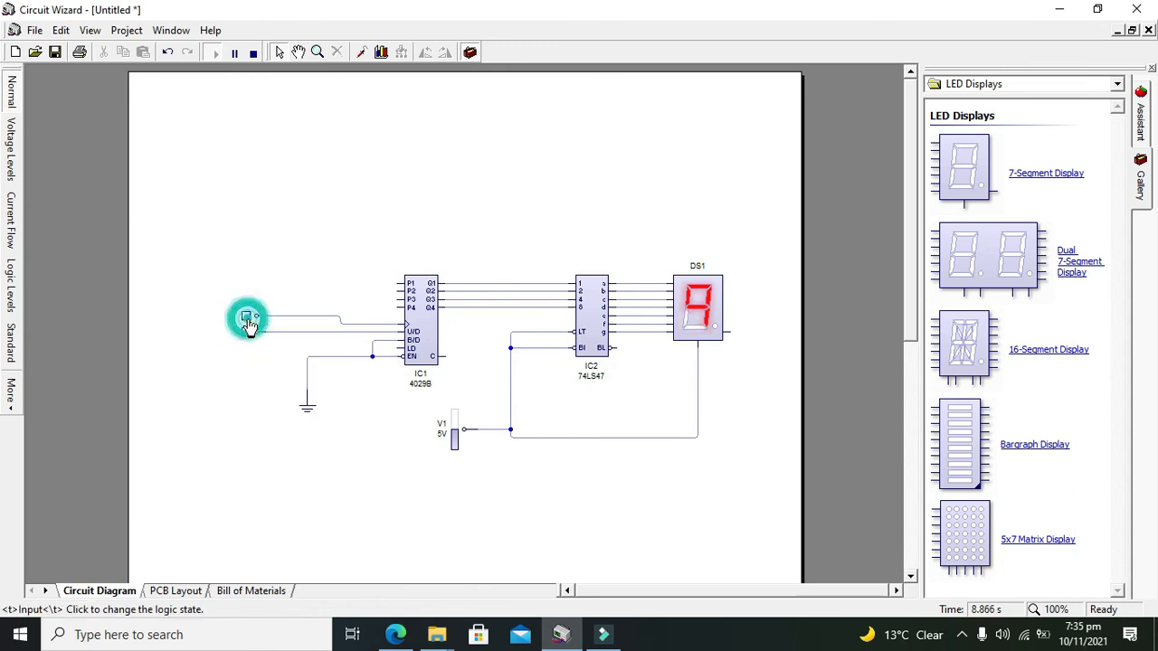
left_click(247, 318)
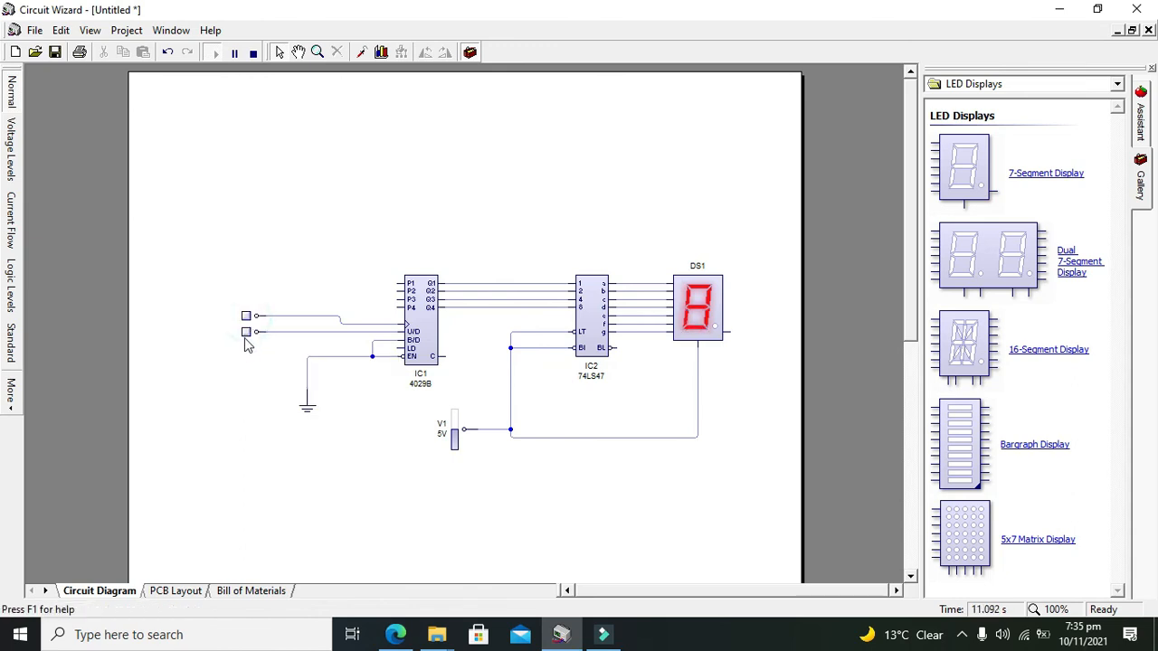
mouse_move(246, 333)
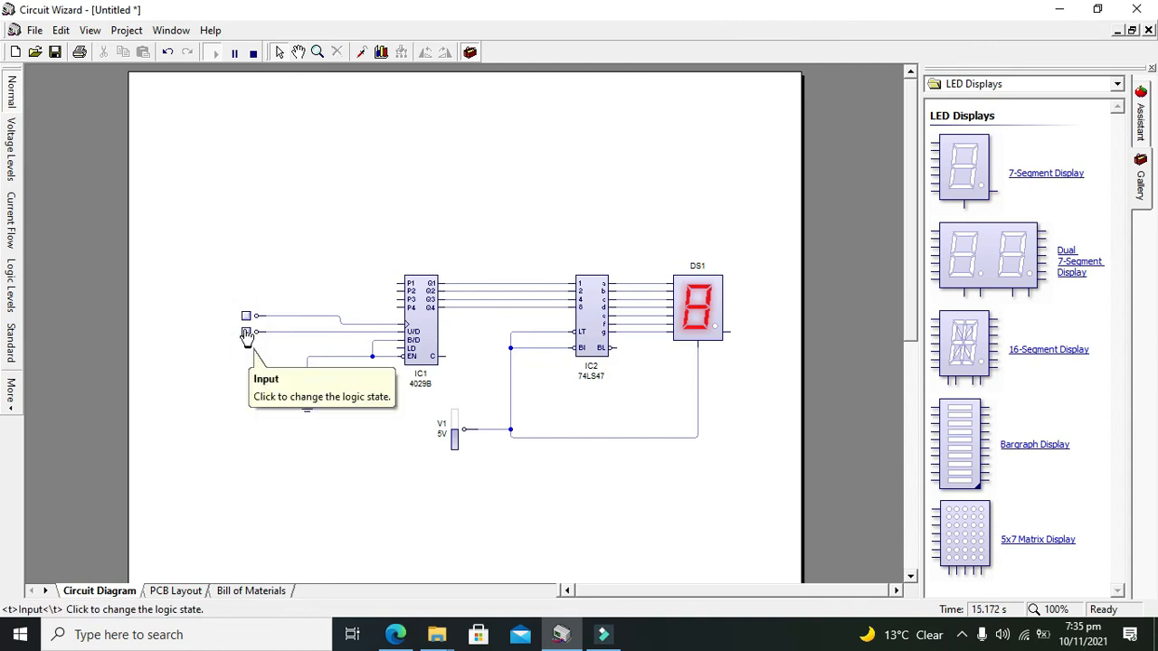
left_click(245, 315)
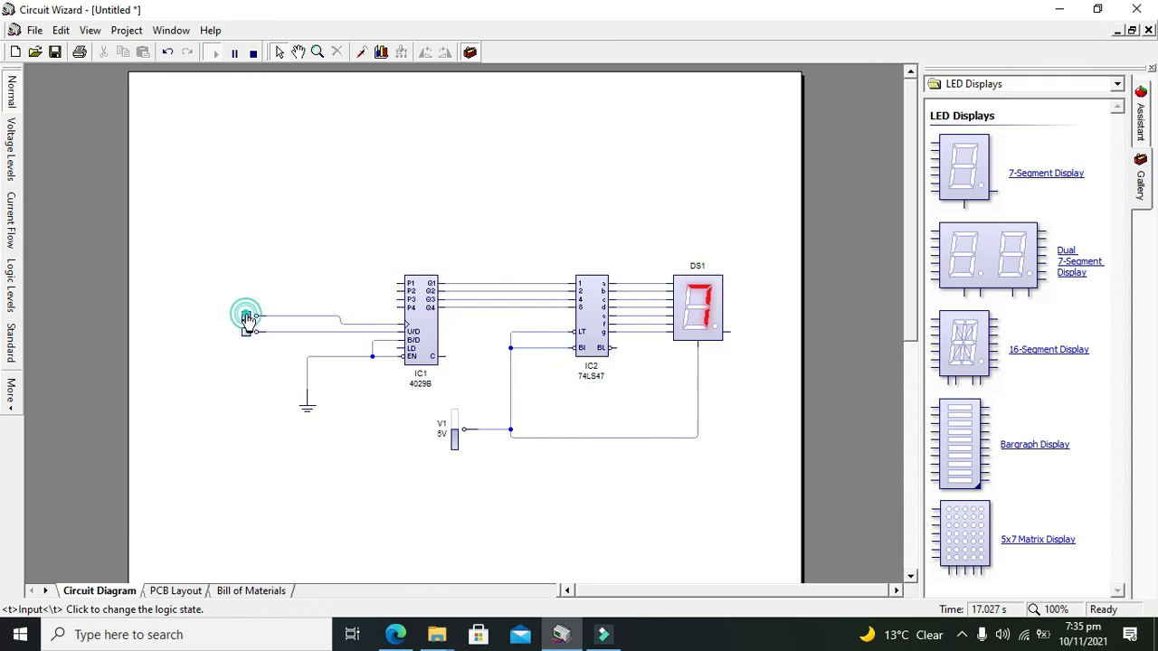
- Keep clocking the counter down through 6 and 5 toward 1
left_click(246, 316)
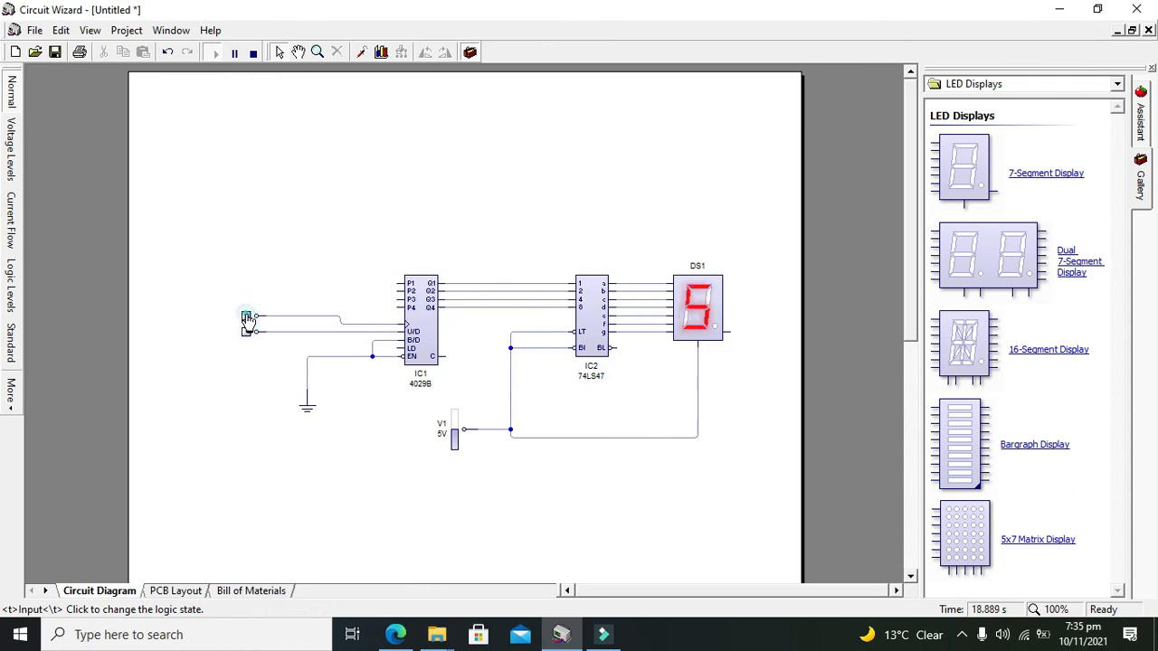
left_click(246, 318)
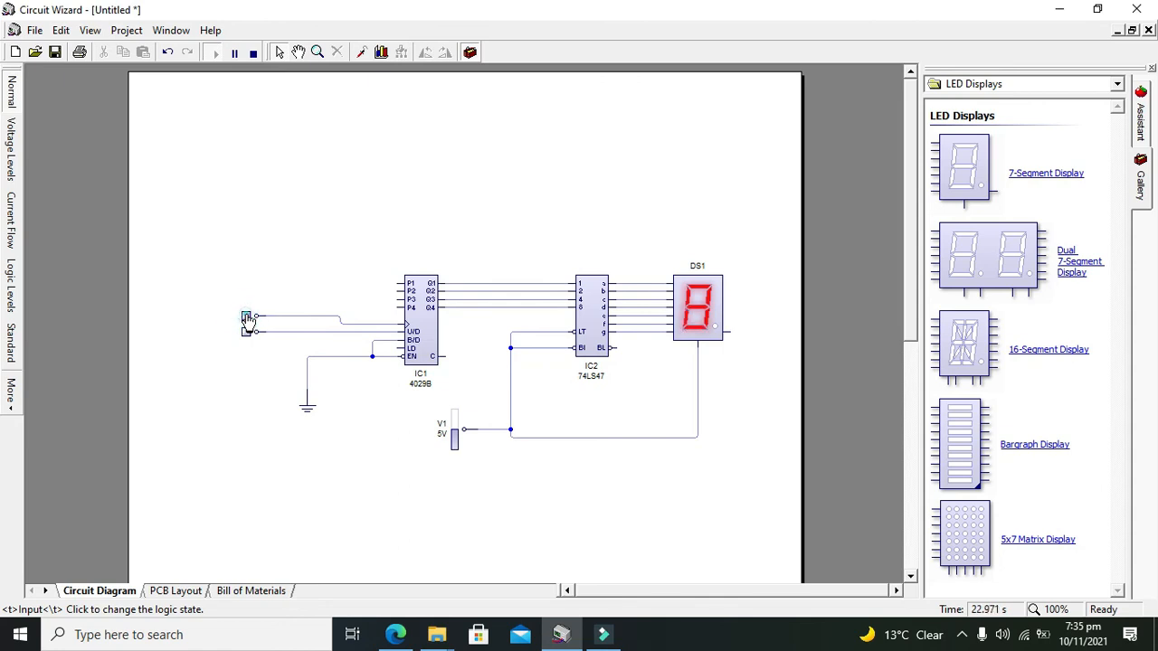
left_click(246, 316)
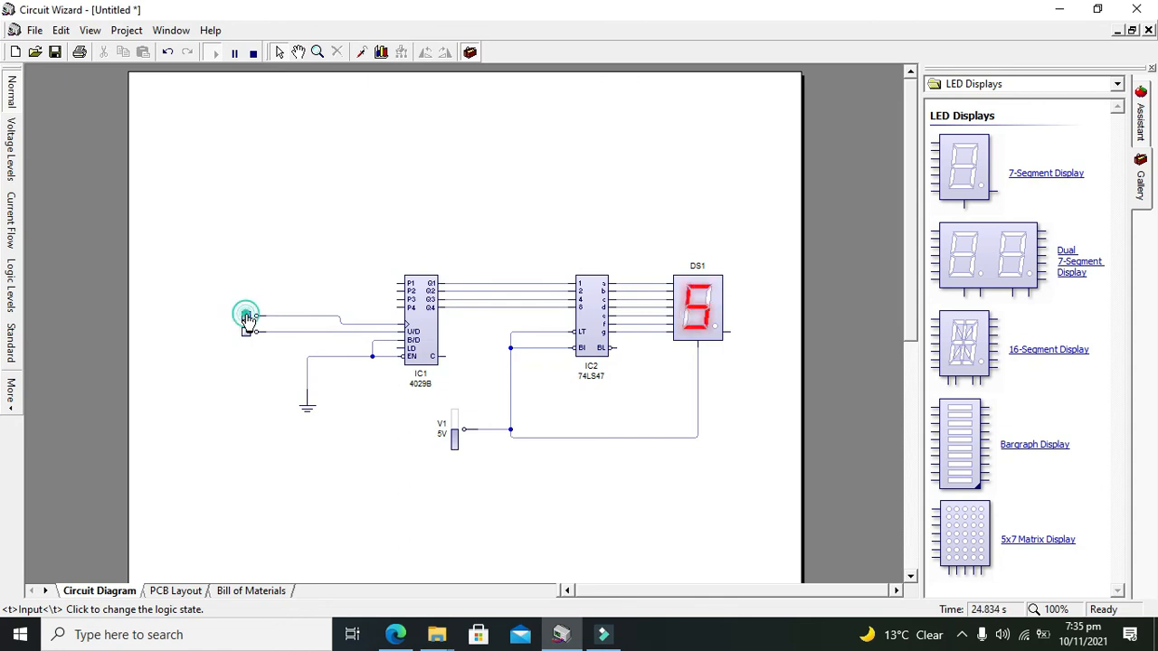
left_click(245, 316)
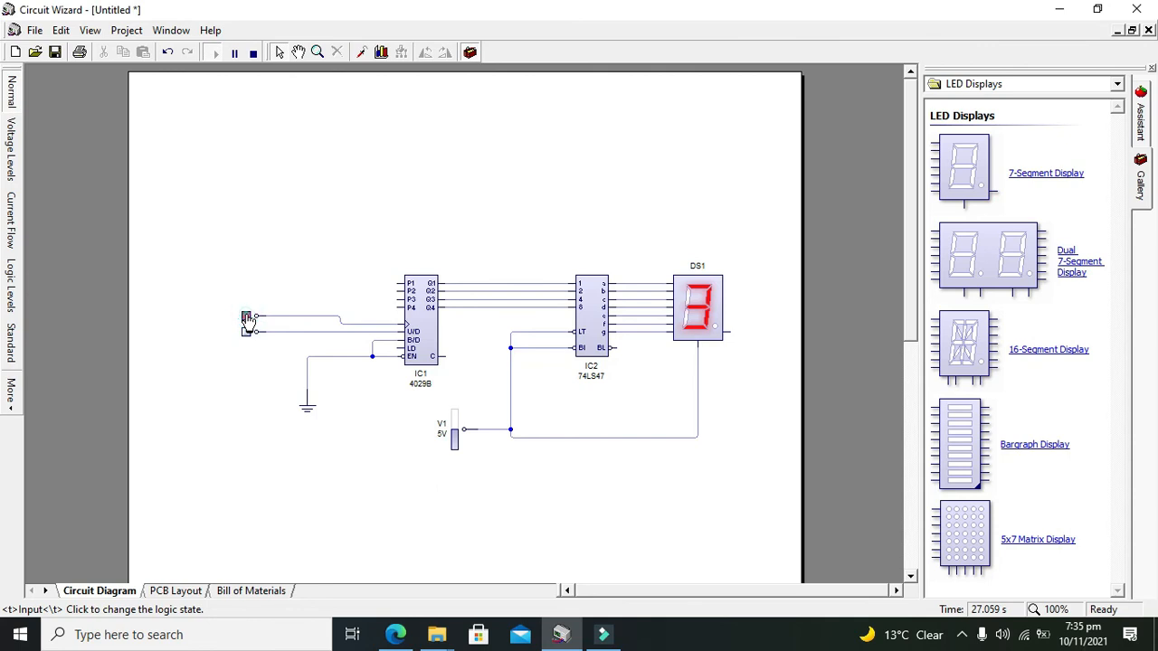
left_click(246, 317)
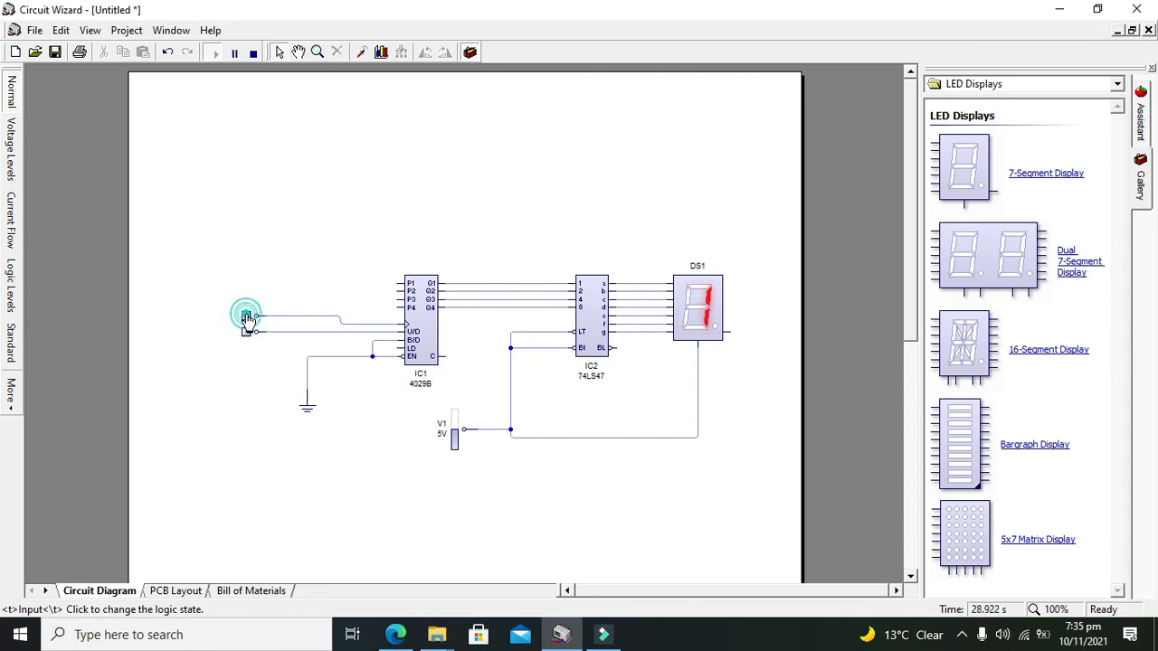
left_click(247, 317)
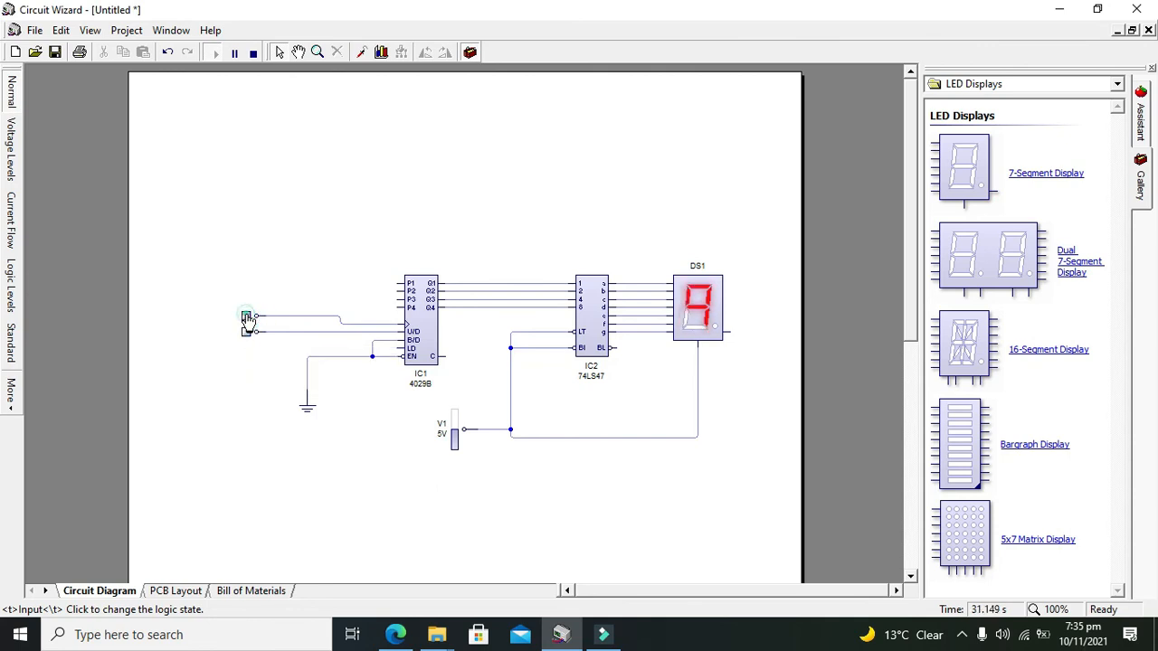
left_click(246, 336)
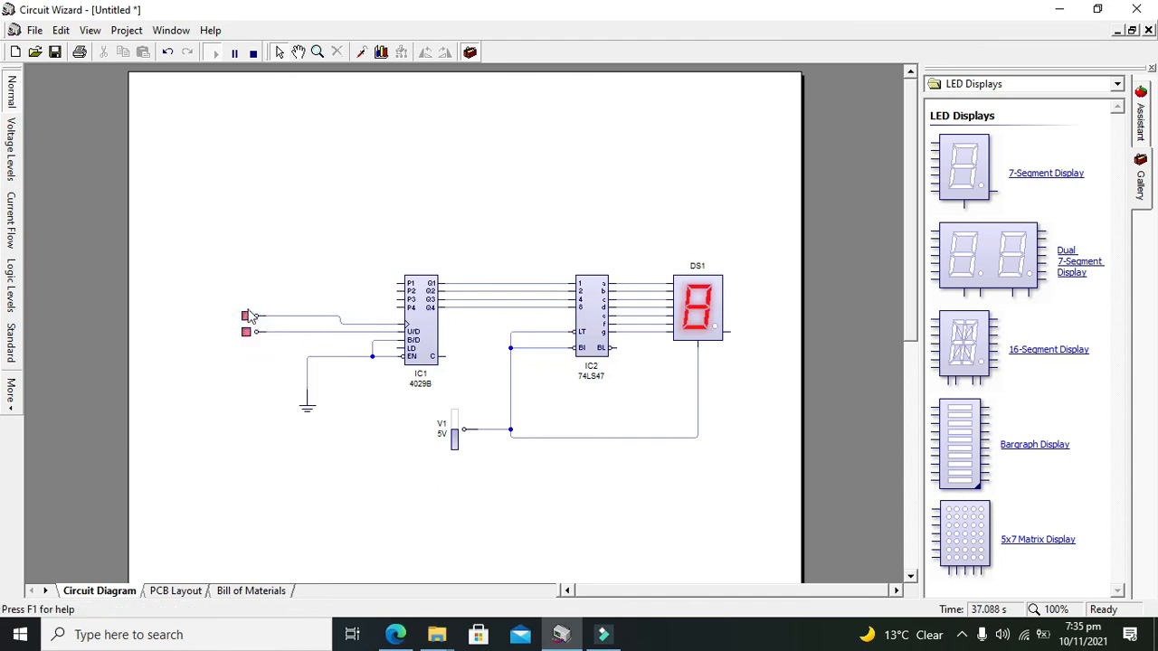
- Pulse the clock input three times so DS1 counts up through 2 and 4 to 5
left_click(246, 316)
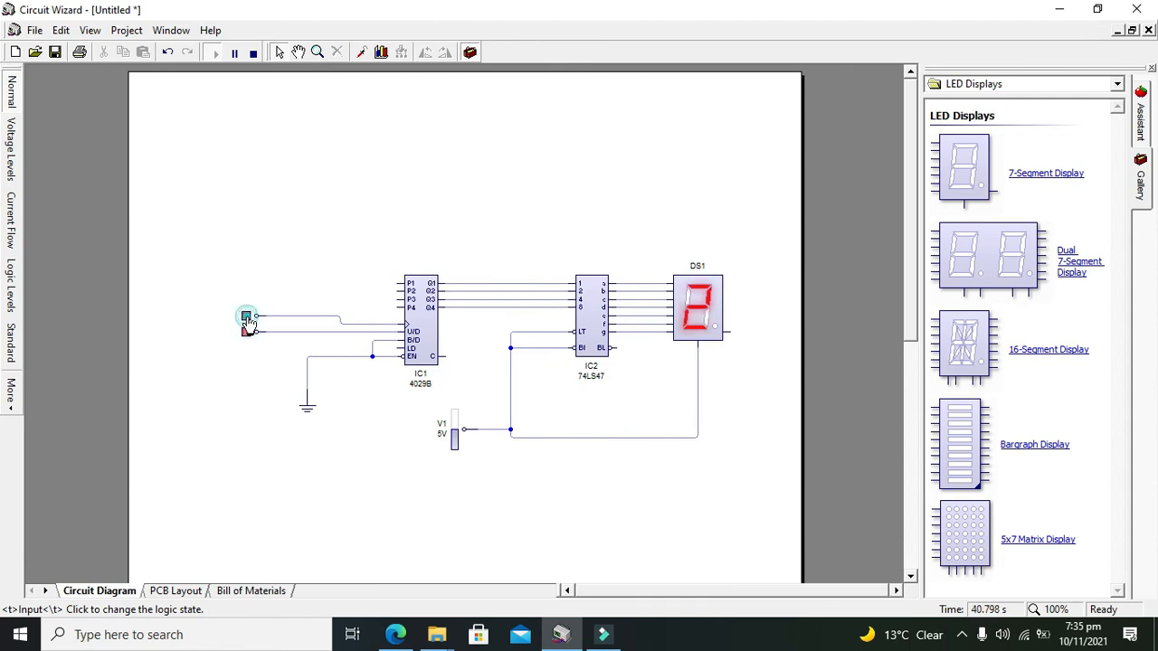
left_click(246, 319)
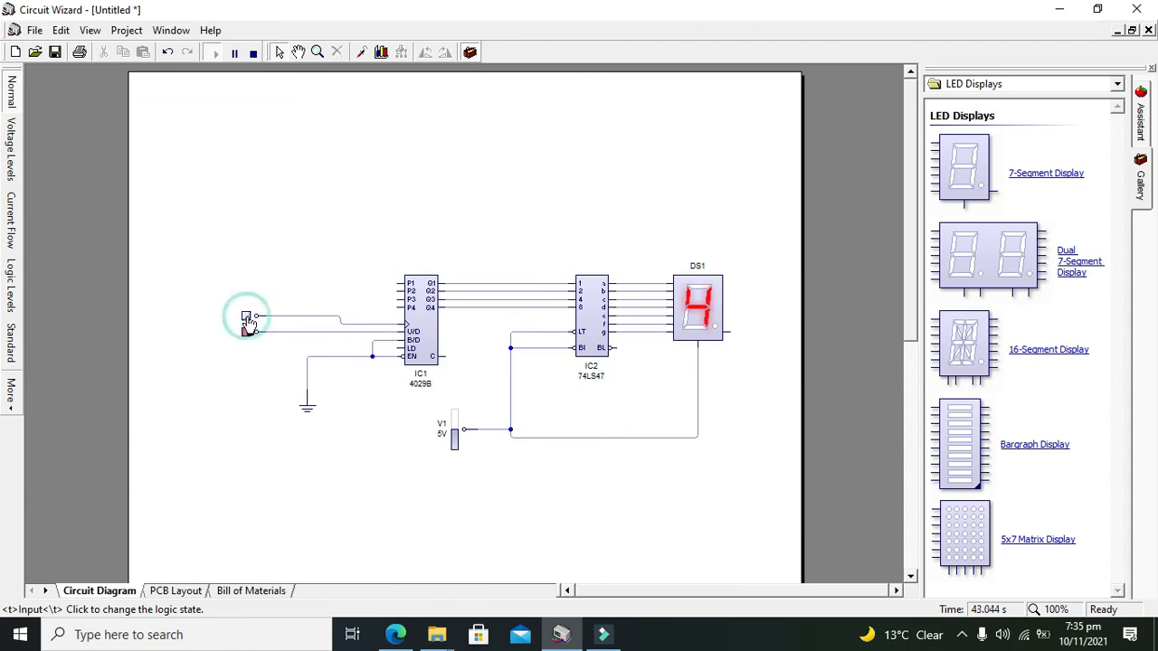
left_click(246, 318)
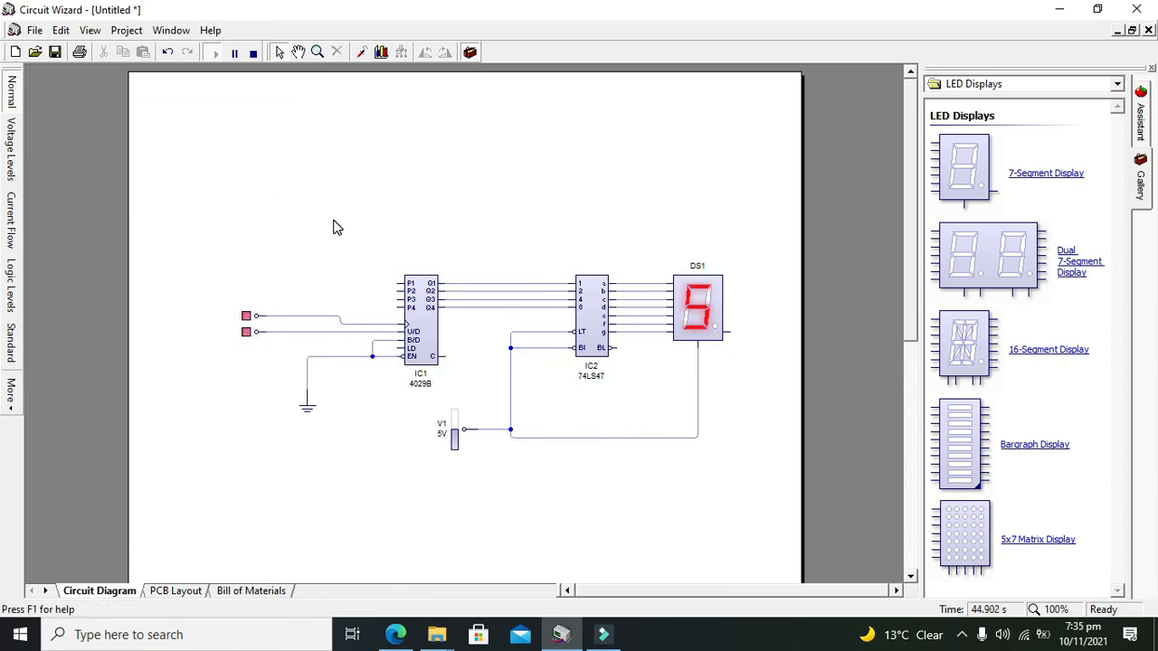